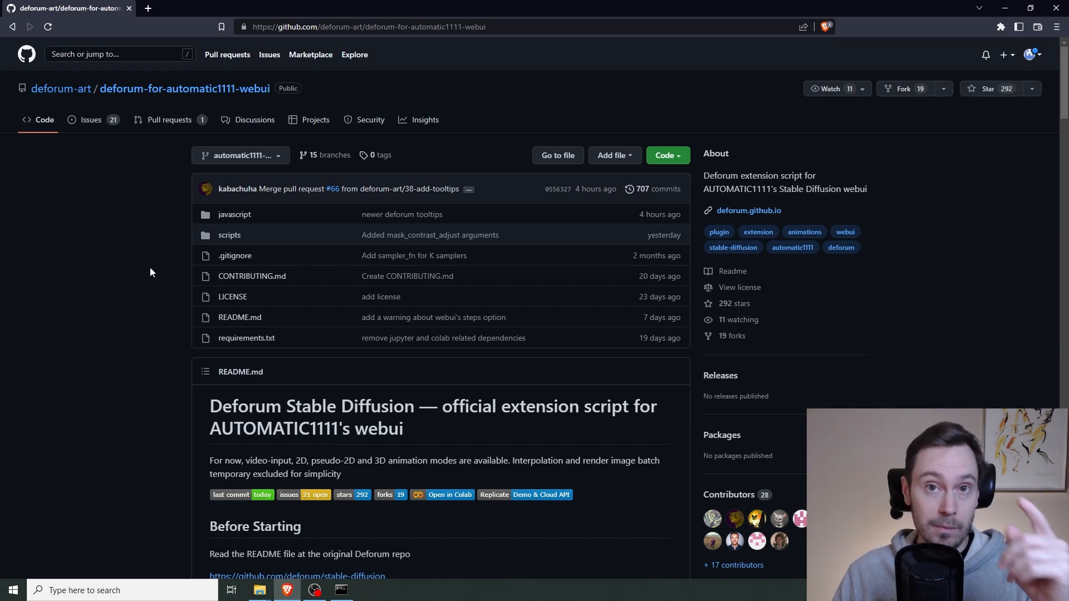
Scroll the Deforum repository page down to the README's Getting Started instructions.
scroll("down", 3)
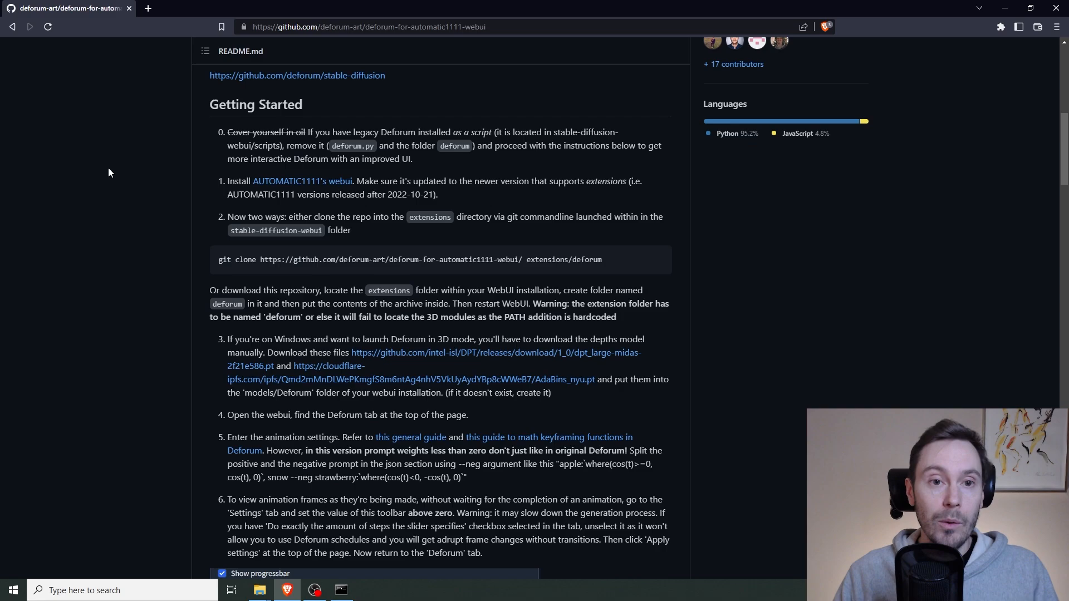
mouse_move(583, 418)
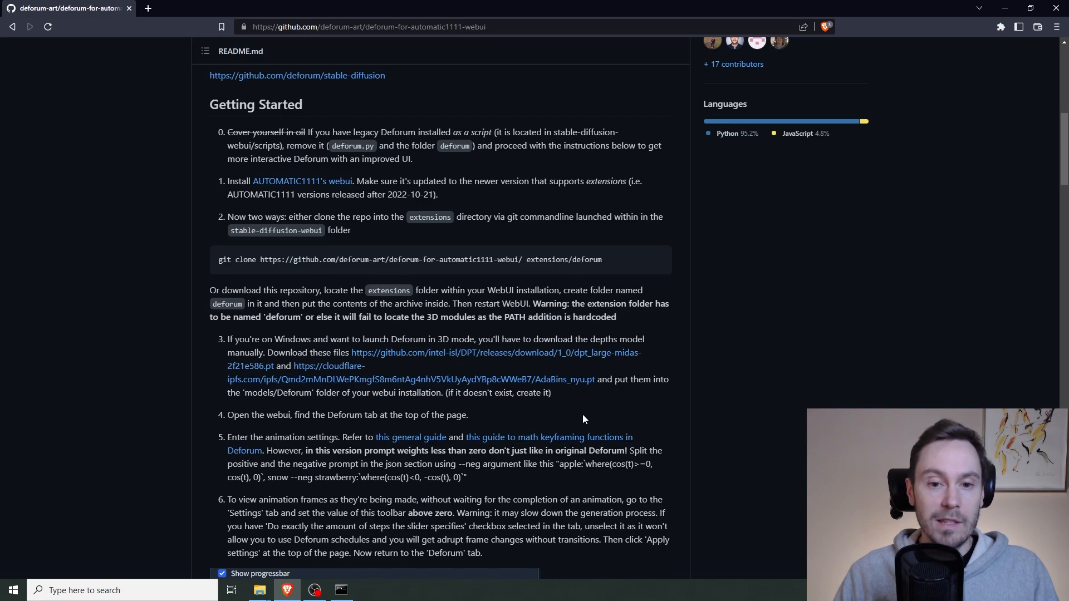
mouse_move(735, 416)
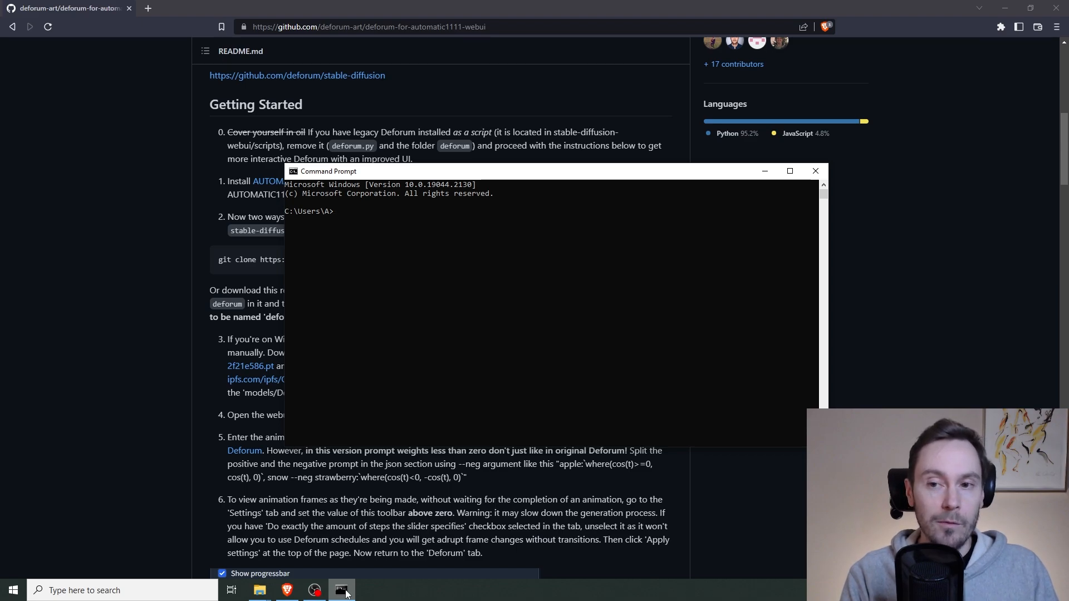
Change into automatic\stable-diffusion-webui and enter 'git pull' to update the web UI.
type("cd")
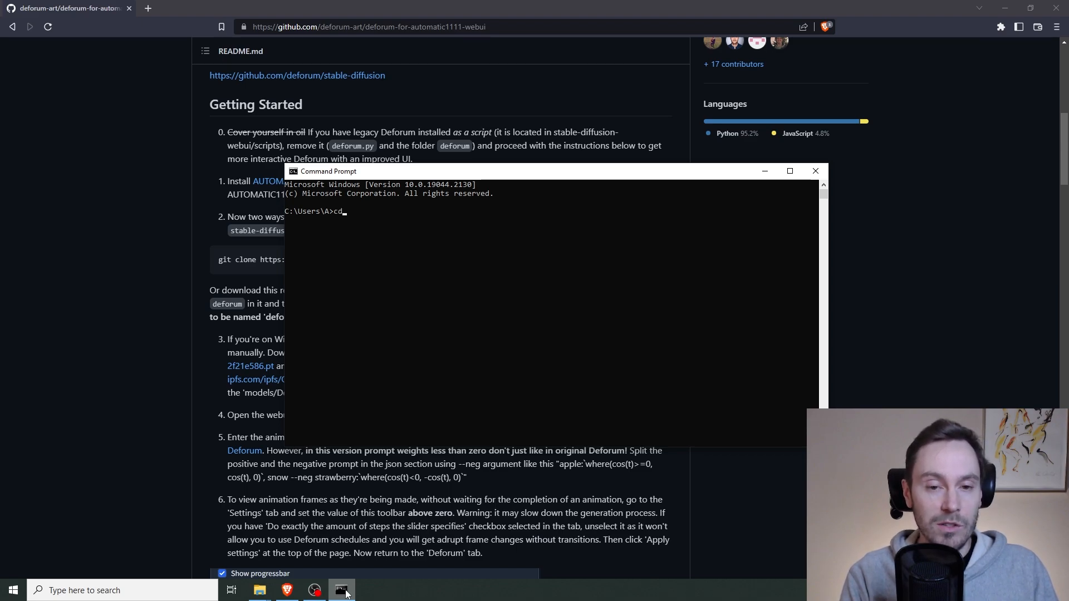
type("automatic")
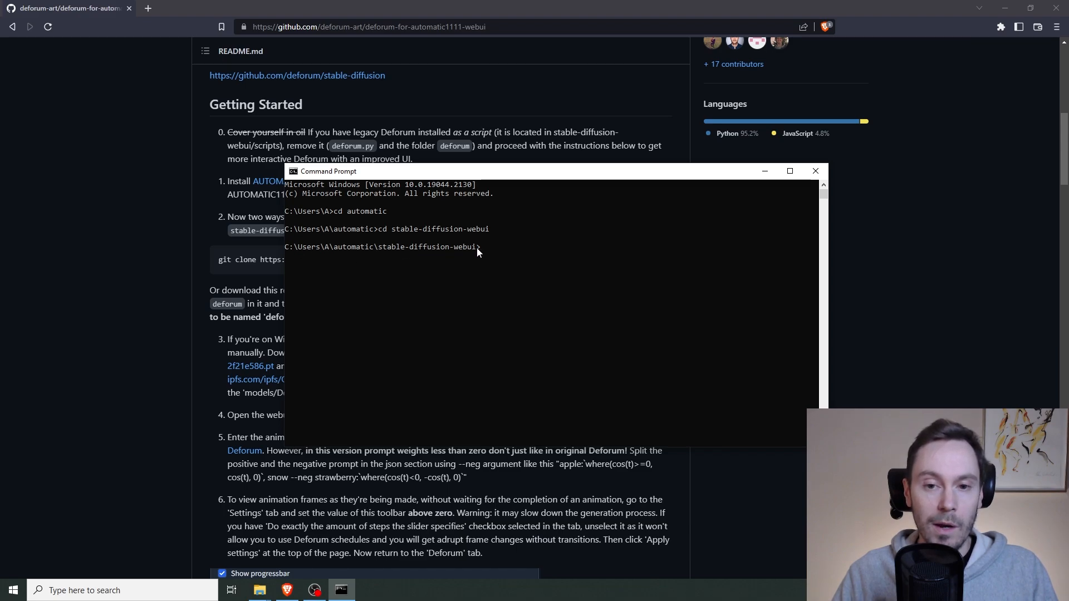
type("git")
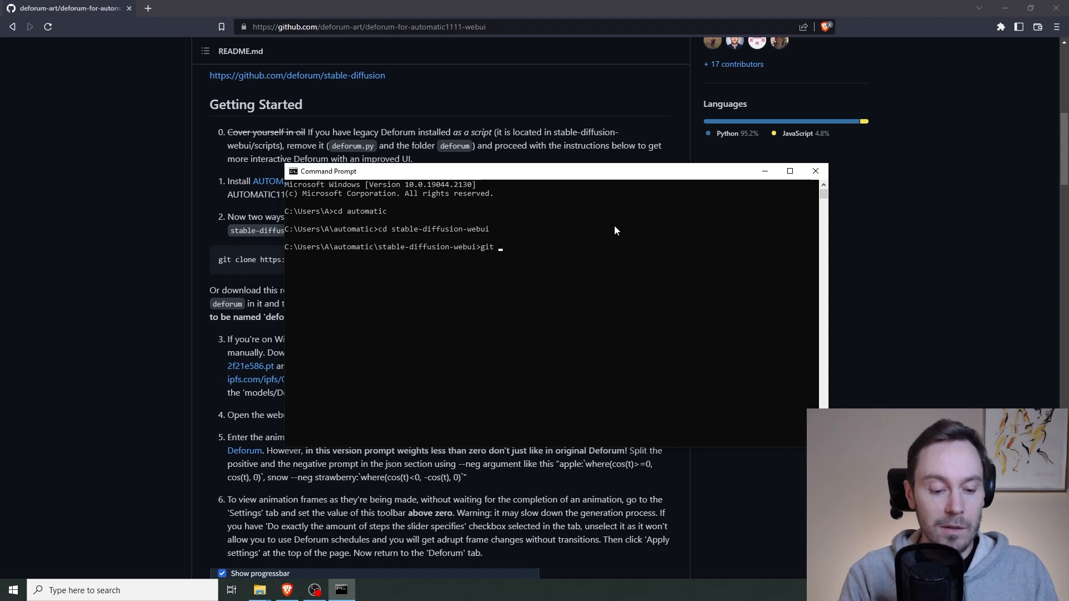
type("pull")
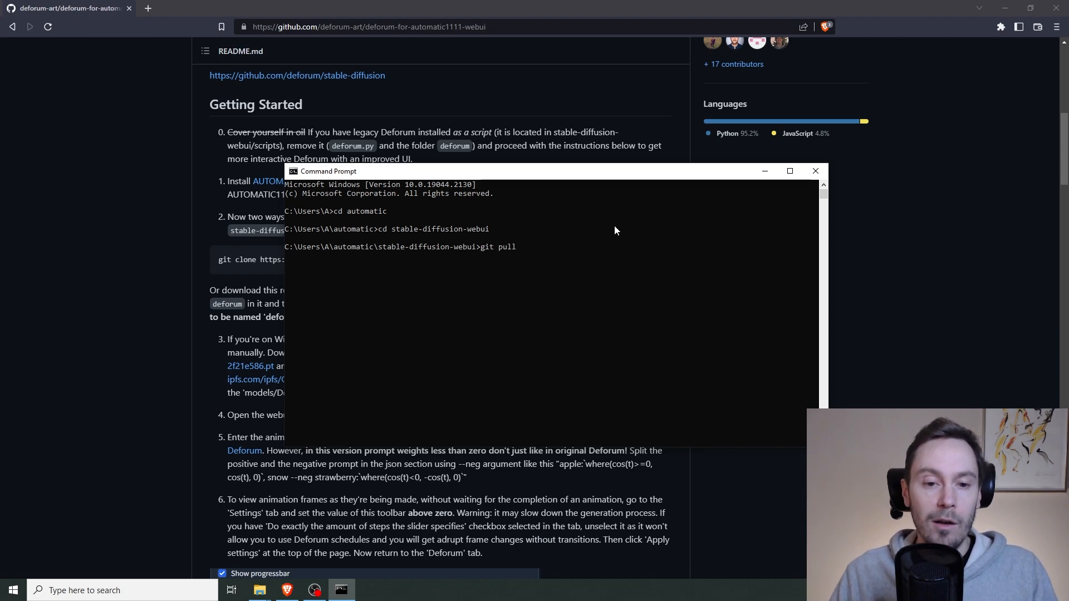
mouse_move(489, 252)
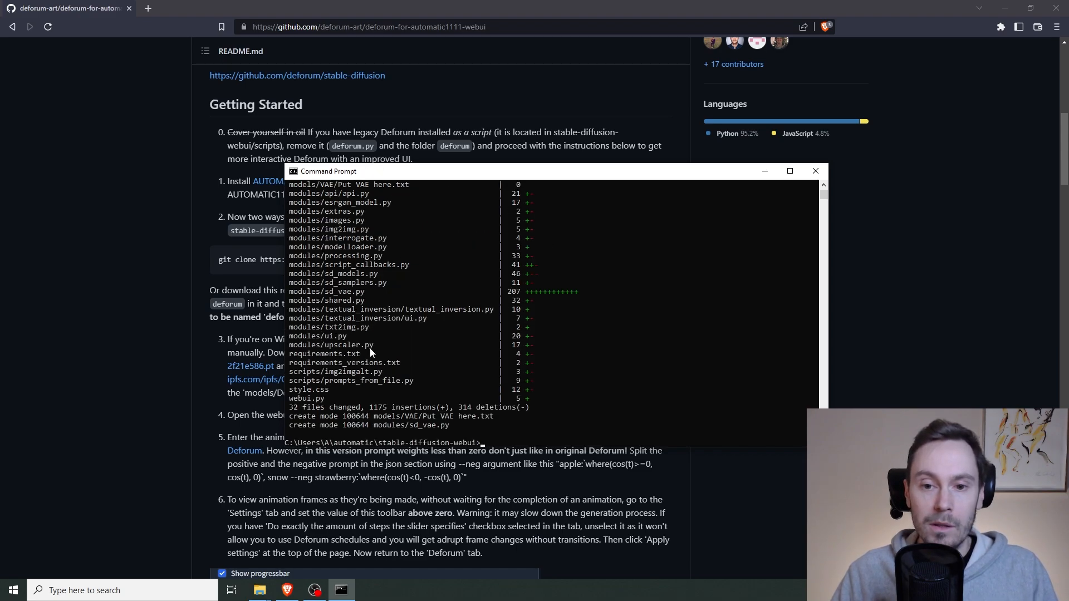
mouse_move(572, 323)
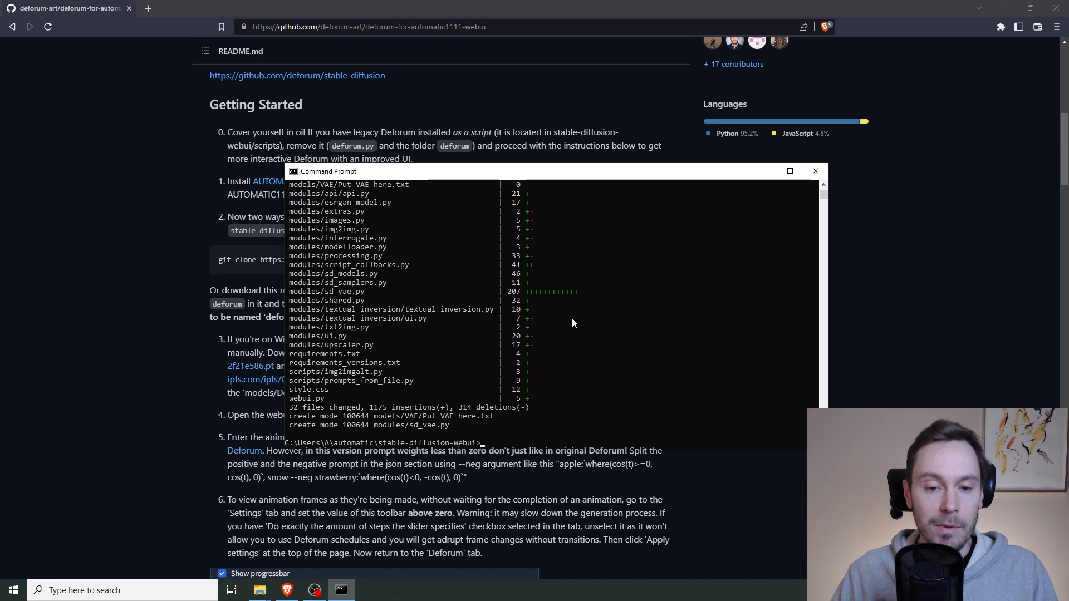
mouse_move(489, 447)
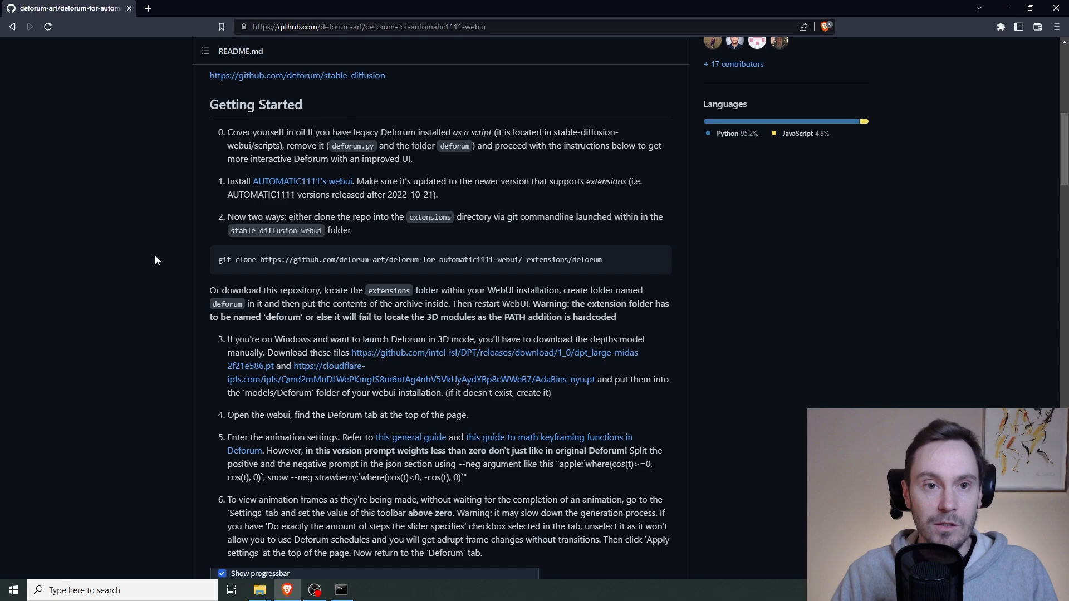
mouse_move(443, 259)
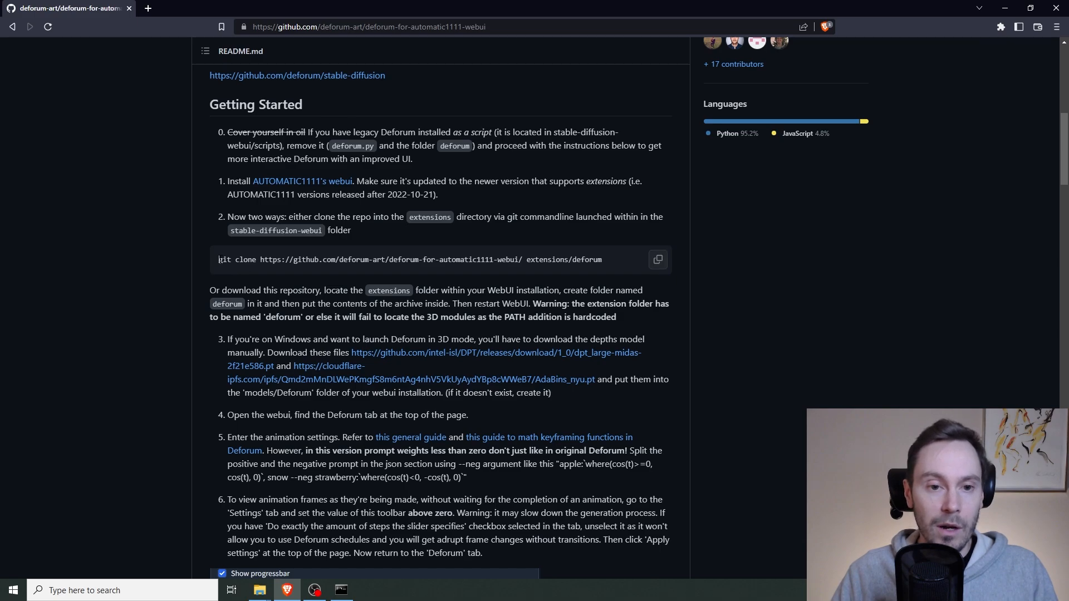
Select and copy the Deforum git clone command from the README.
triple_click(409, 260)
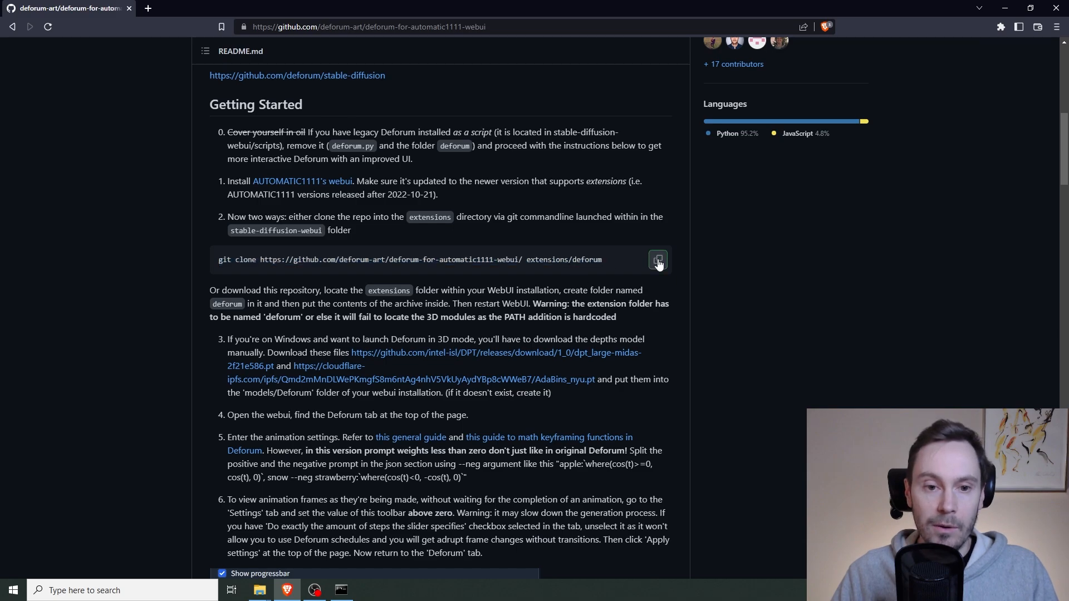
left_click(341, 589)
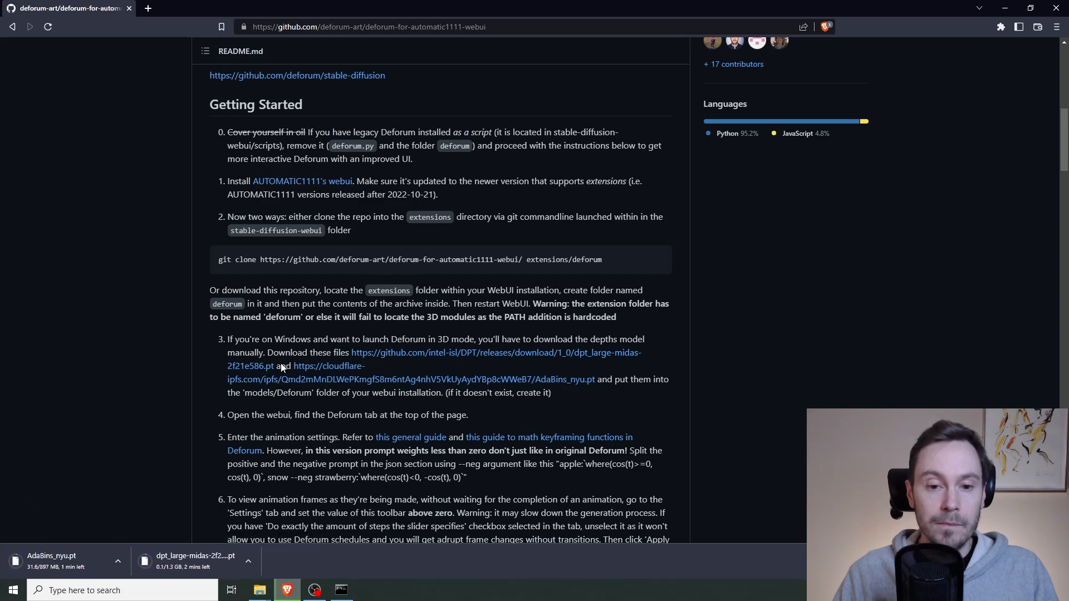
Move AdaBins_nyu.pt and dpt_large-midas-2f21e586.pt into models/Deforum, then close Explorer.
left_click(259, 590)
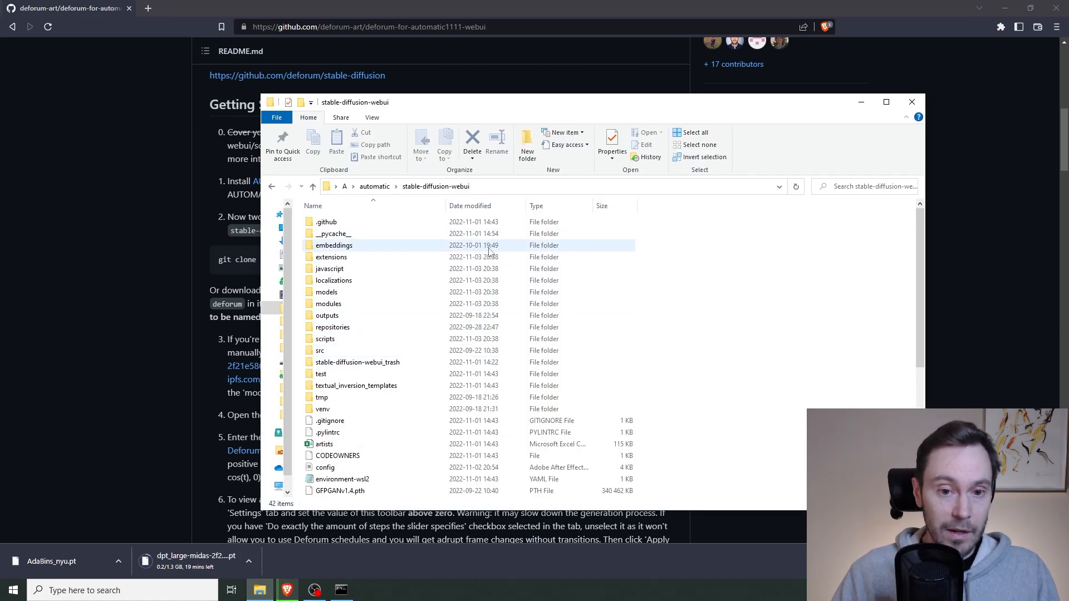
left_click(327, 292)
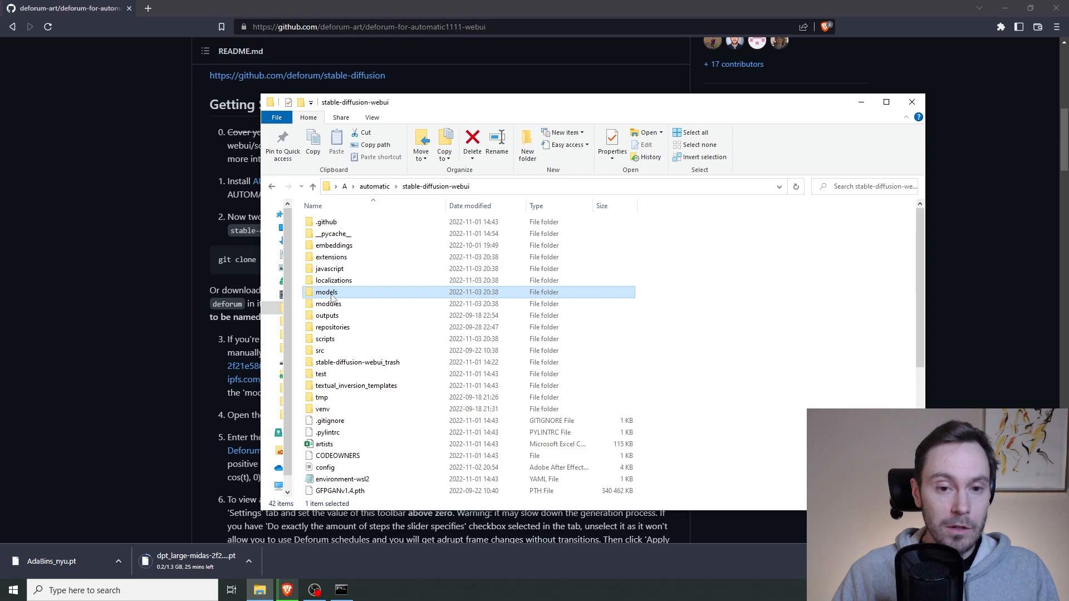
double_click(326, 291)
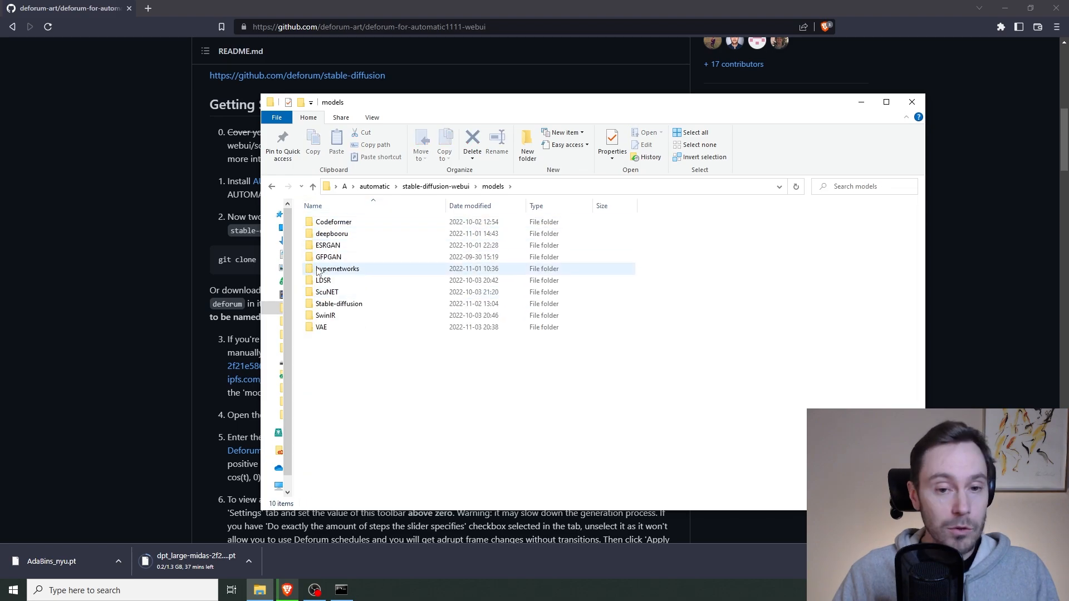
mouse_move(333, 221)
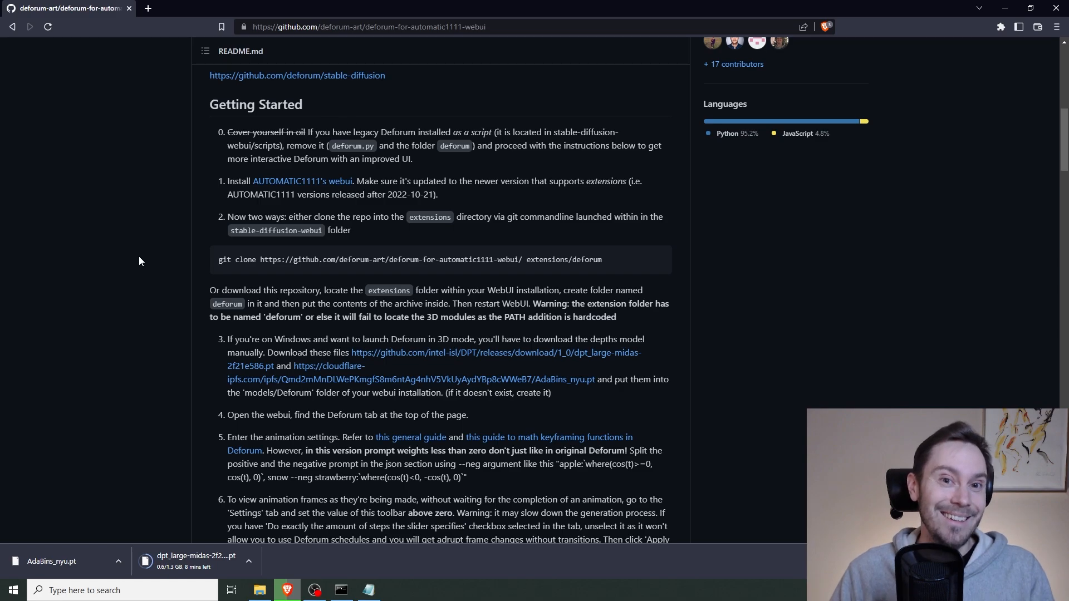
mouse_move(145, 252)
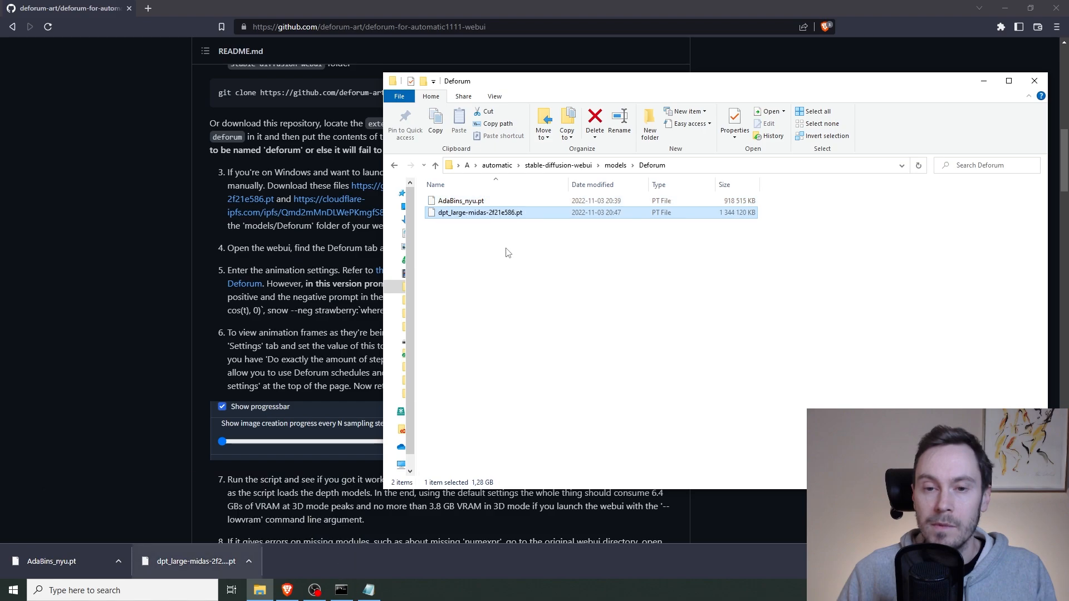
left_click(669, 266)
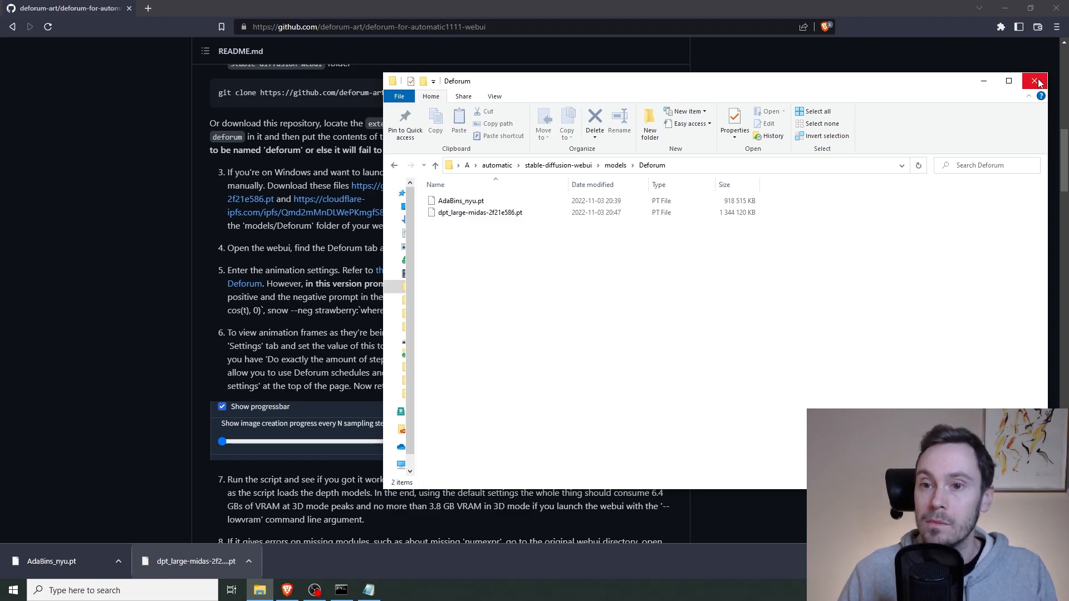
left_click(1034, 80)
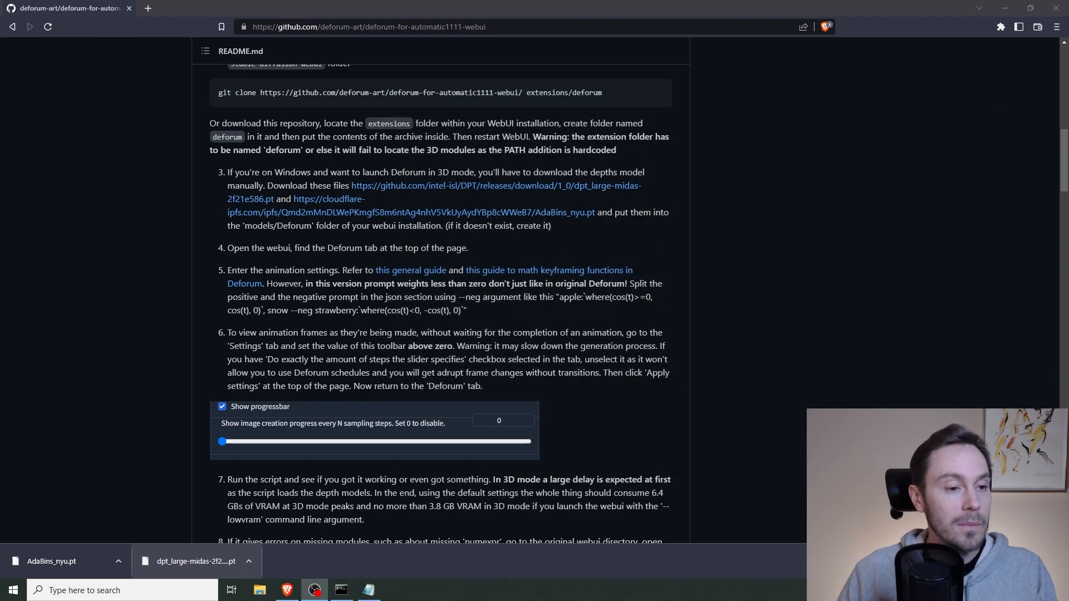
left_click(341, 595)
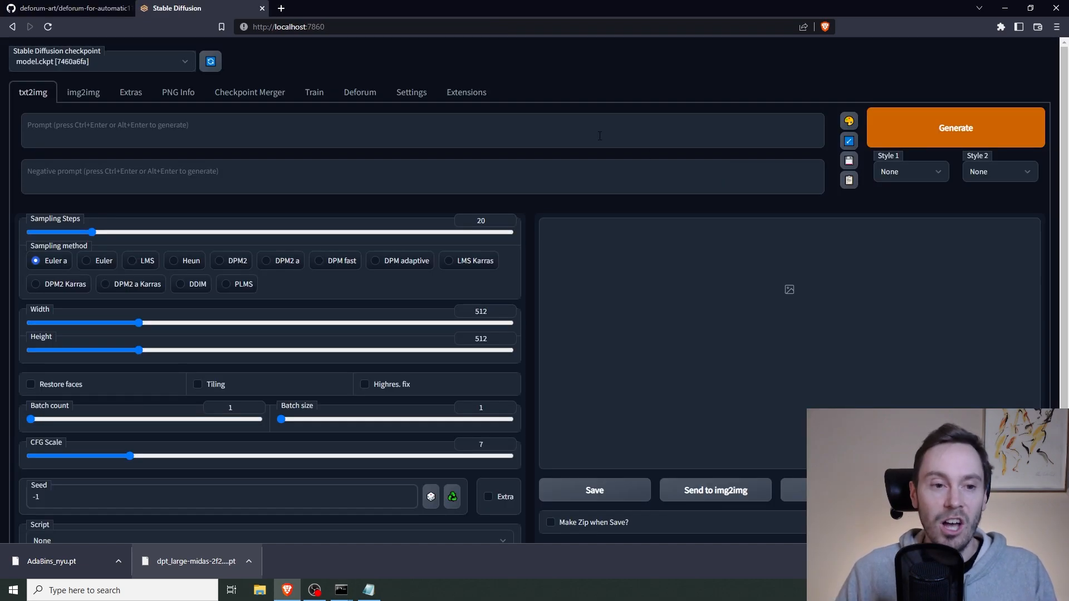
mouse_move(379, 74)
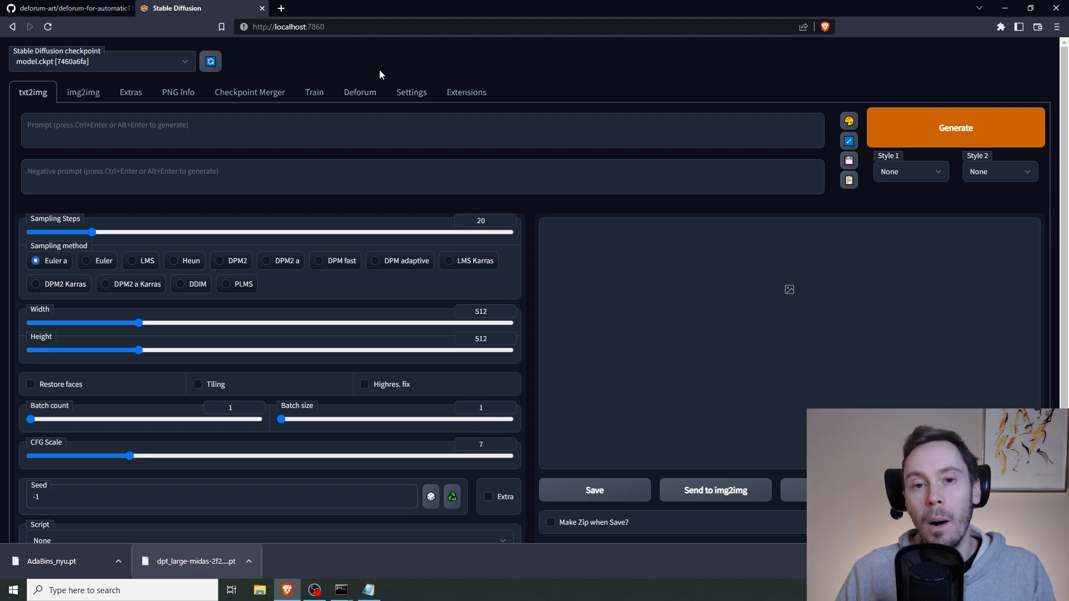
mouse_move(382, 89)
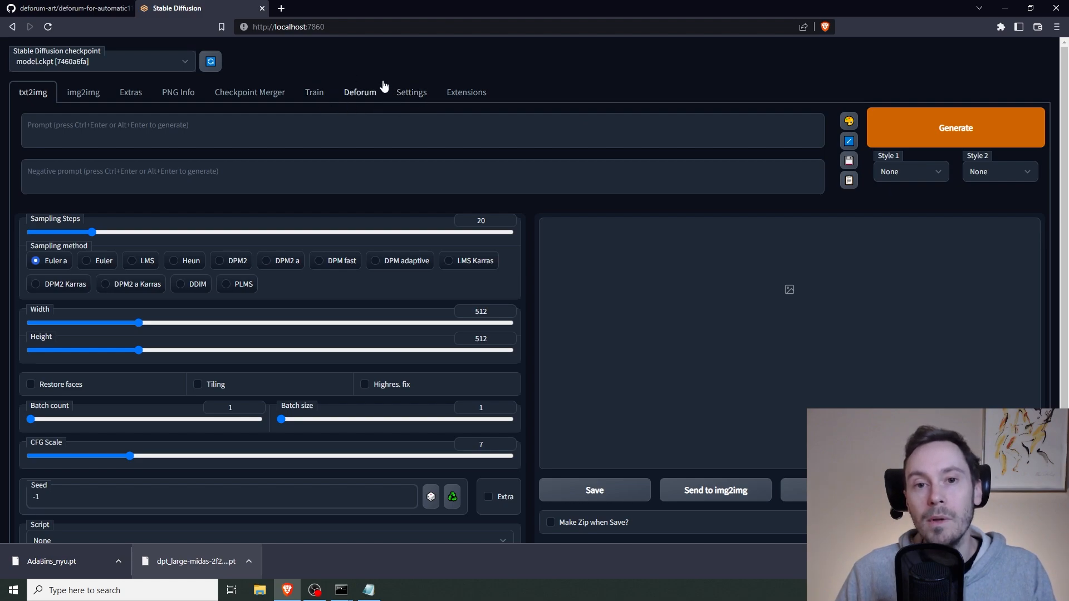
mouse_move(377, 116)
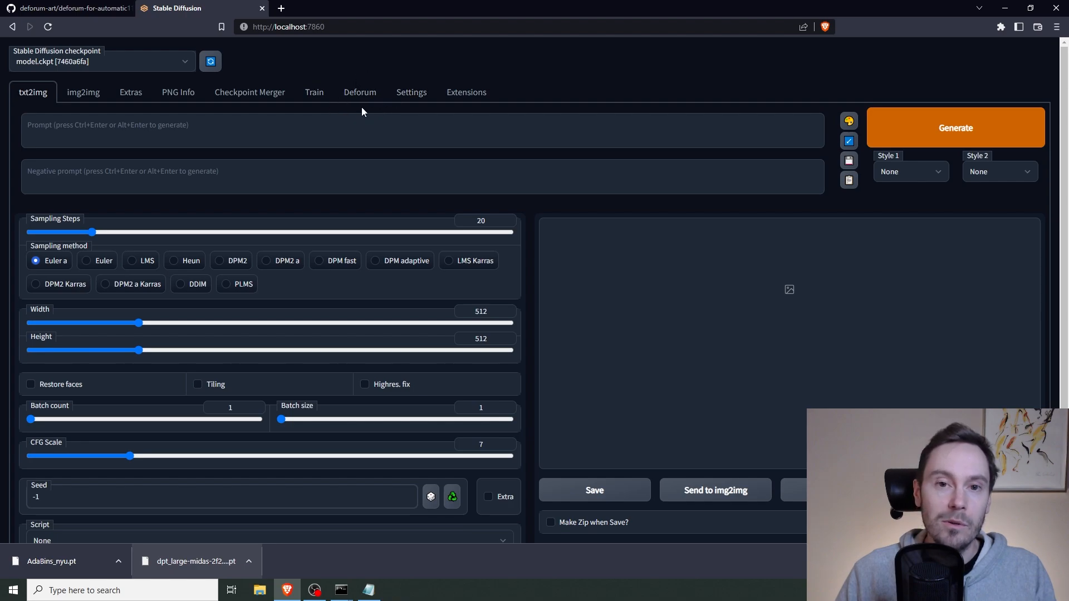
Switch to the Deforum tab and scroll to Keyframes showing 2D mode, 120 max frames.
left_click(359, 92)
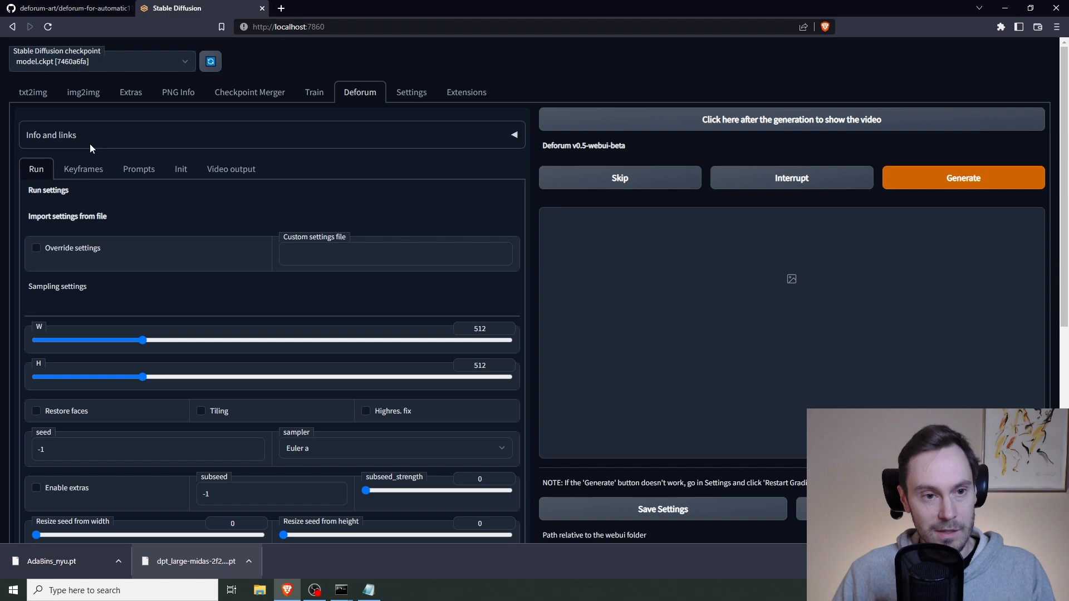
mouse_move(120, 188)
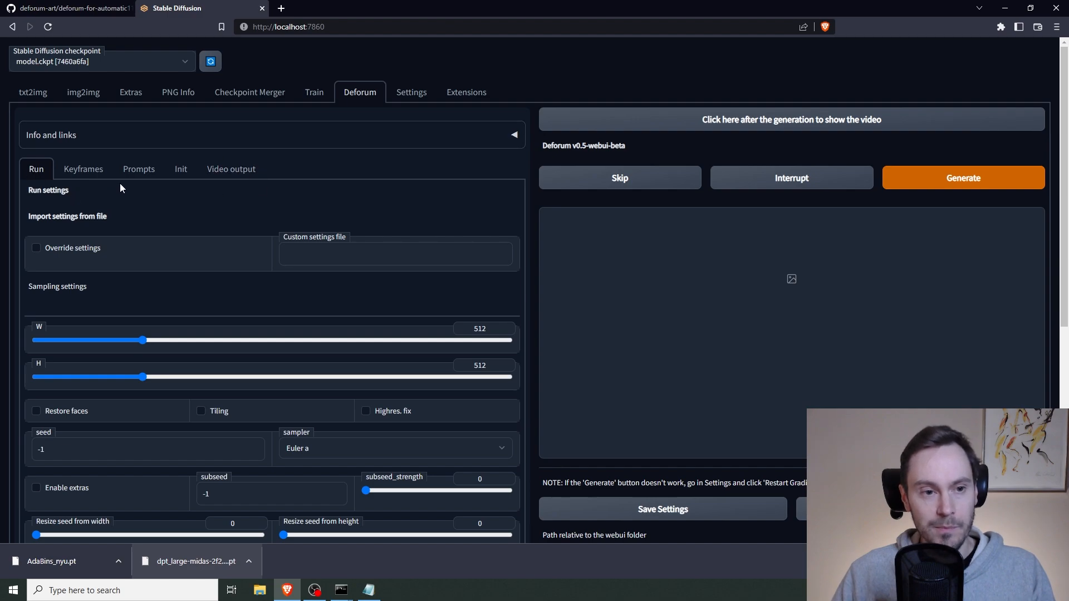
mouse_move(143, 206)
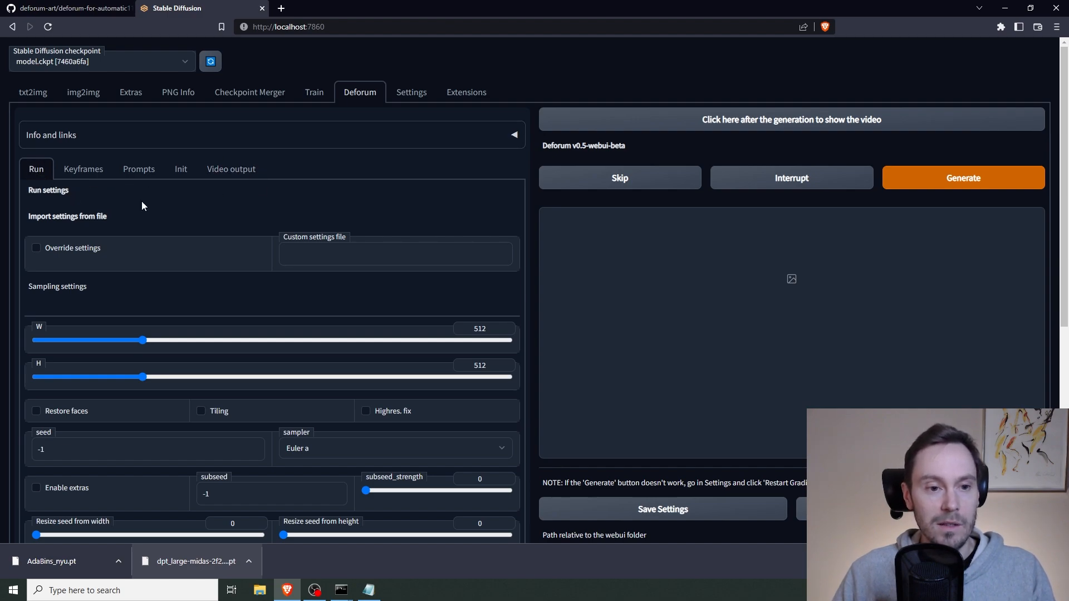
scroll("down", 3)
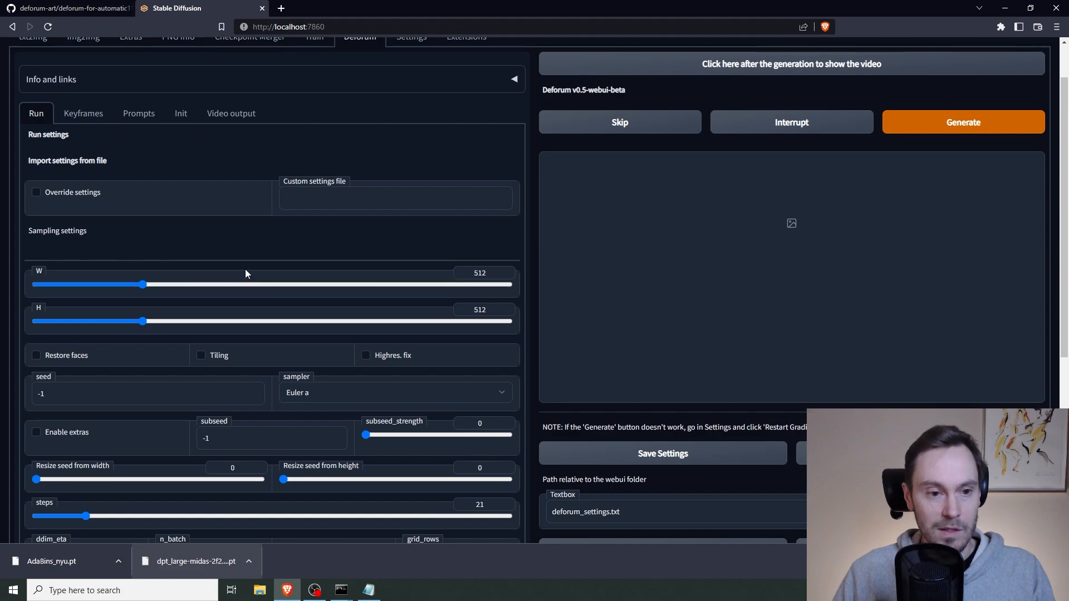
mouse_move(271, 397)
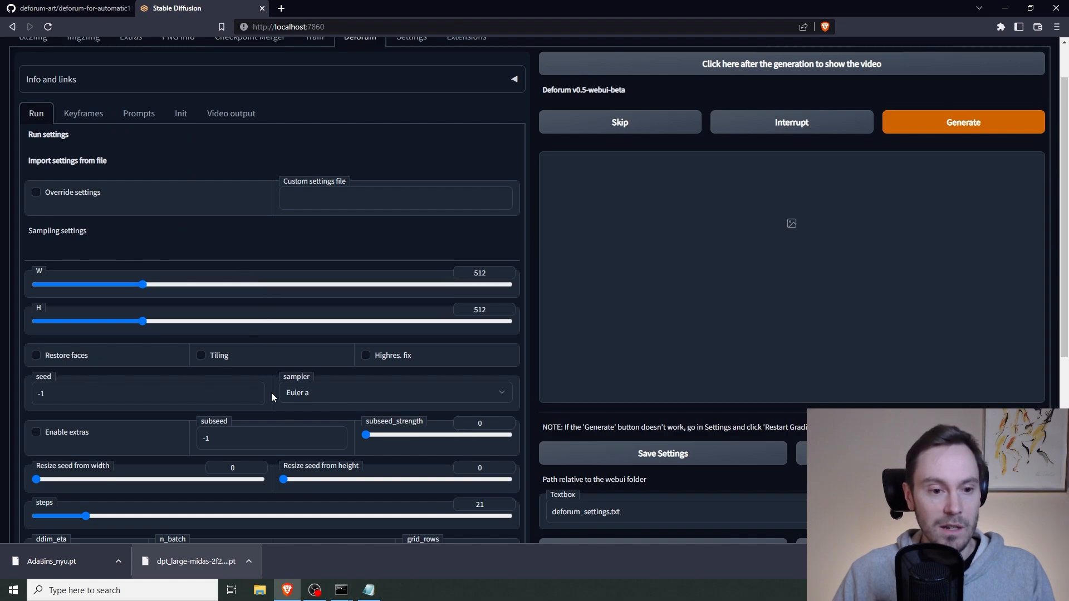
scroll("down", 3)
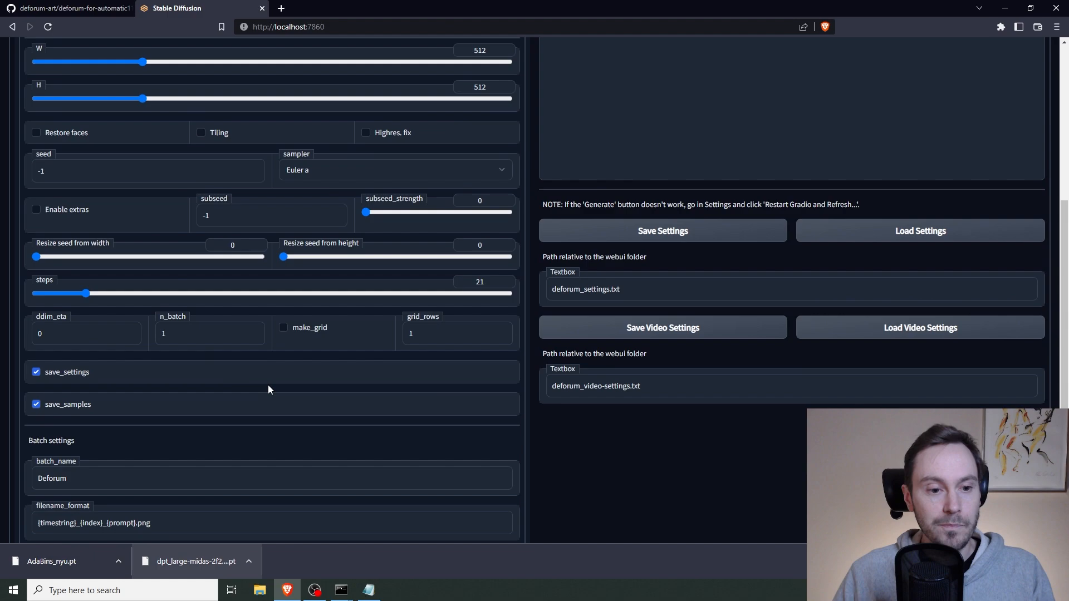
scroll("down", 3)
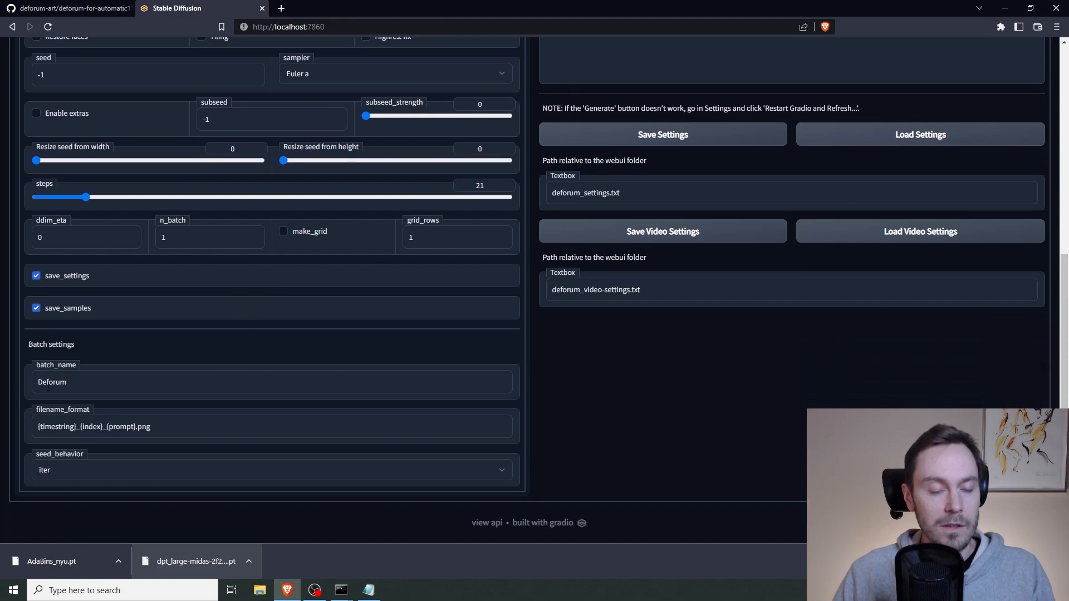
double_click(51, 382)
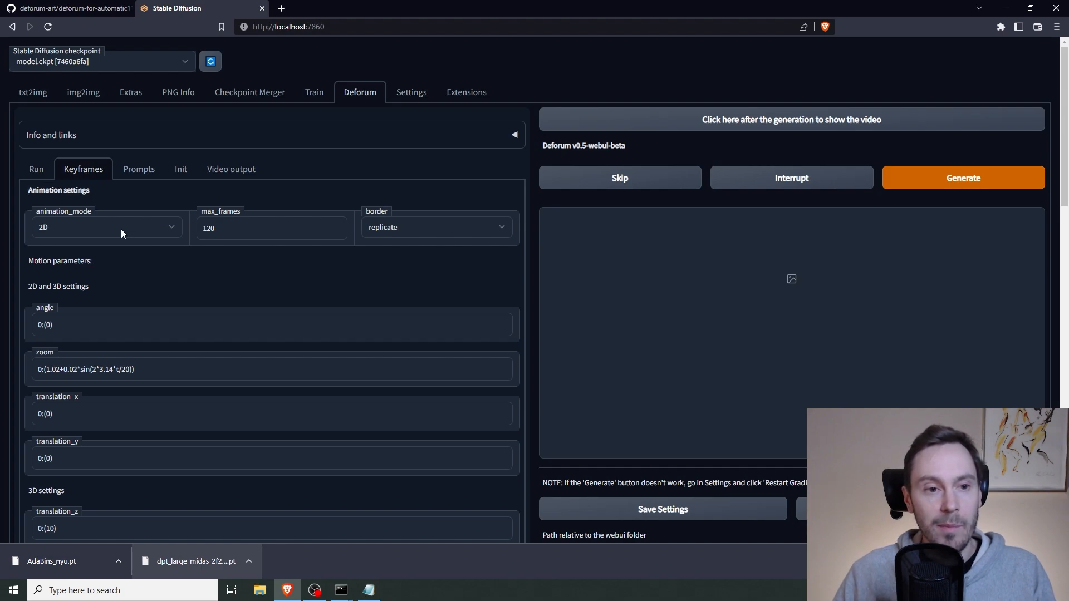
left_click(106, 227)
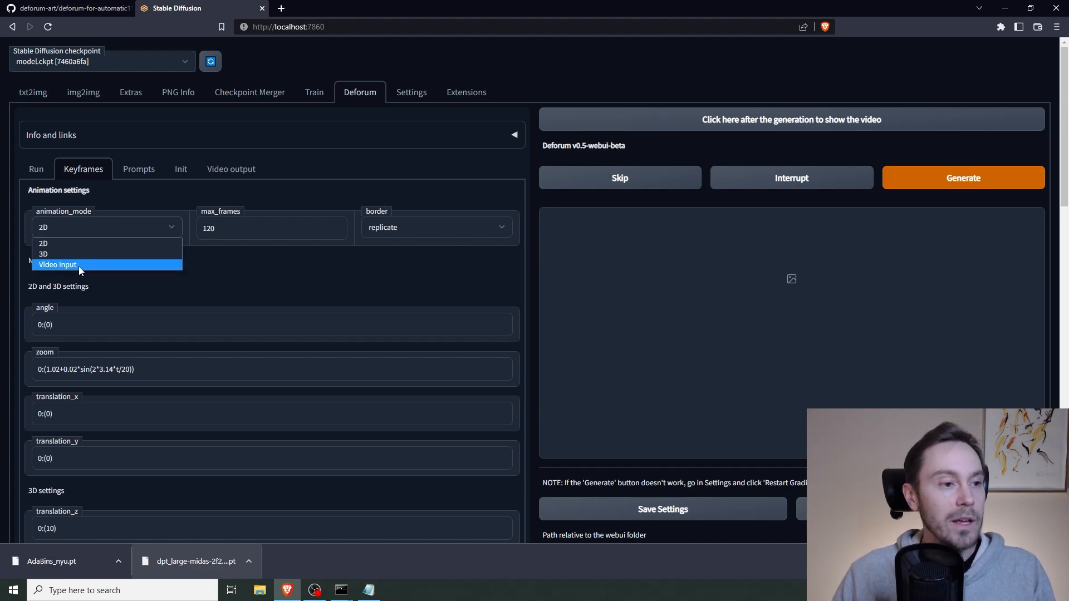
mouse_move(58, 243)
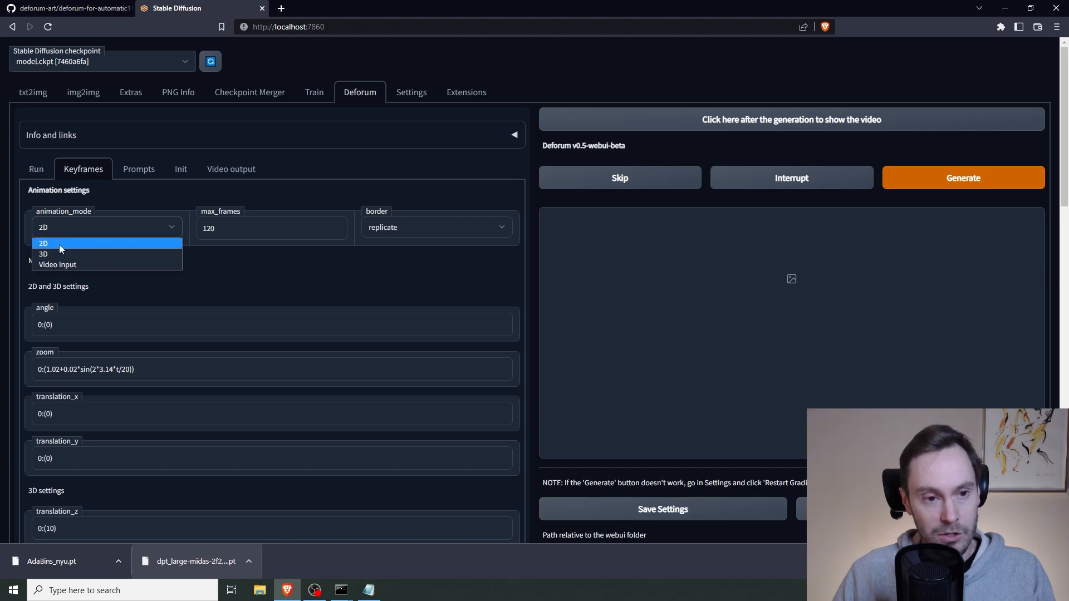
mouse_move(252, 276)
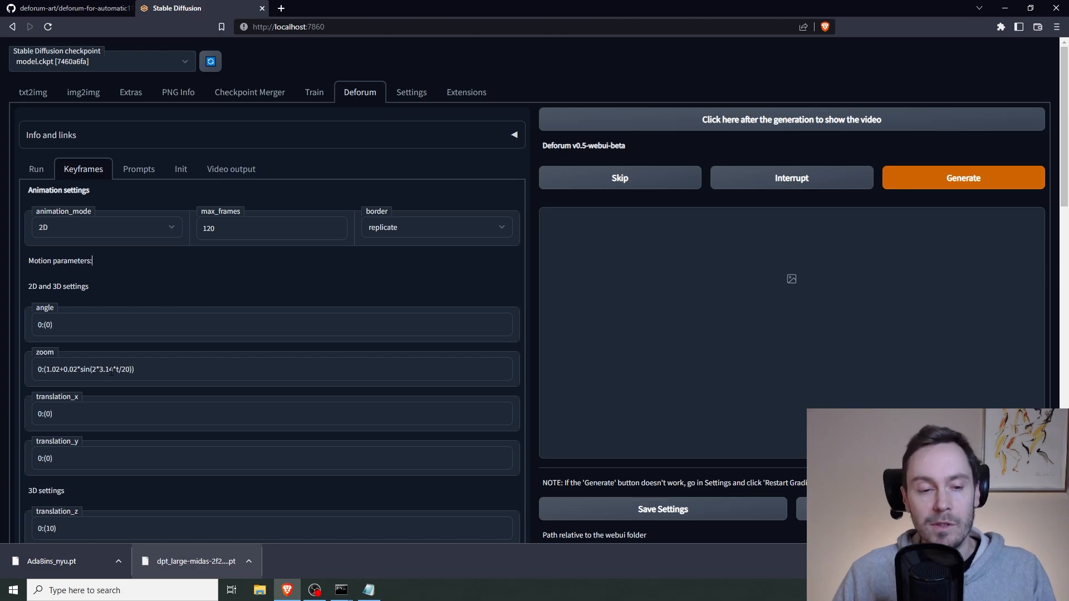
scroll("down", 3)
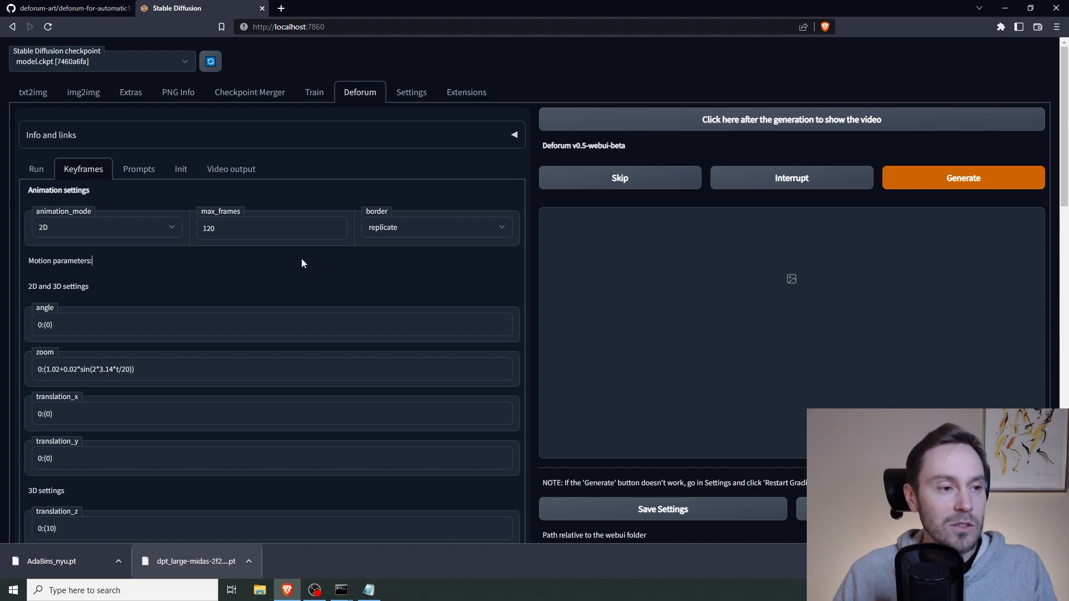
mouse_move(295, 265)
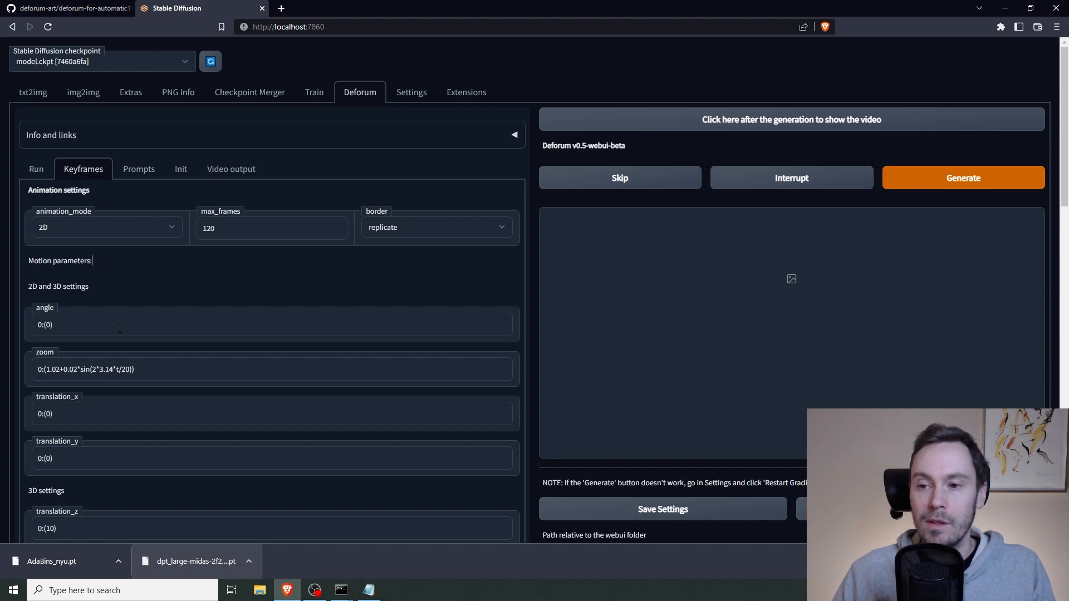
mouse_move(345, 257)
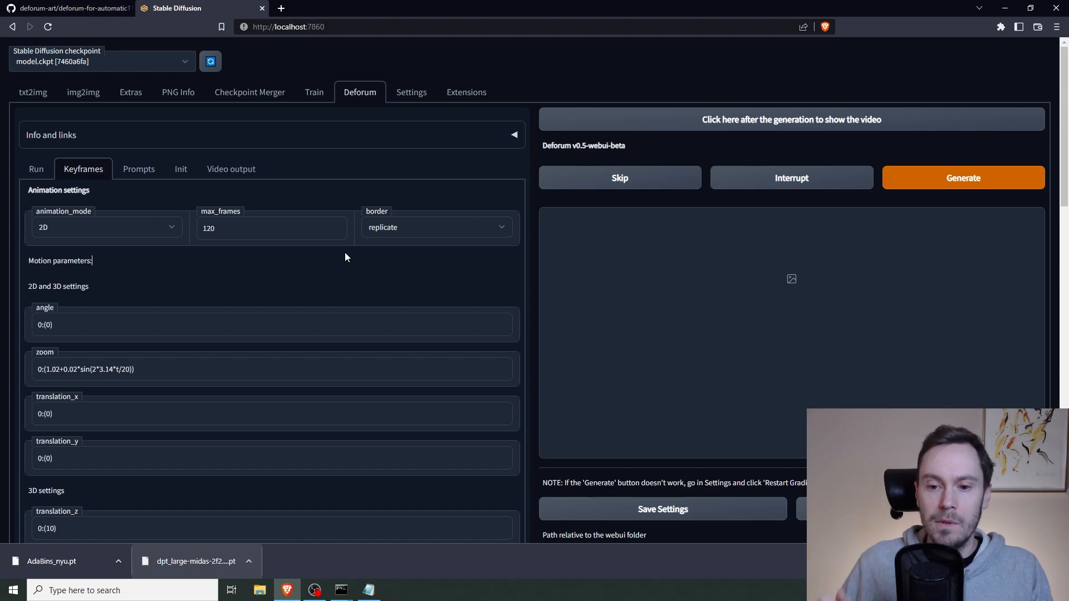
Trim the frame 0 animation prompt to 'apple' and generate a test animation.
left_click(139, 169)
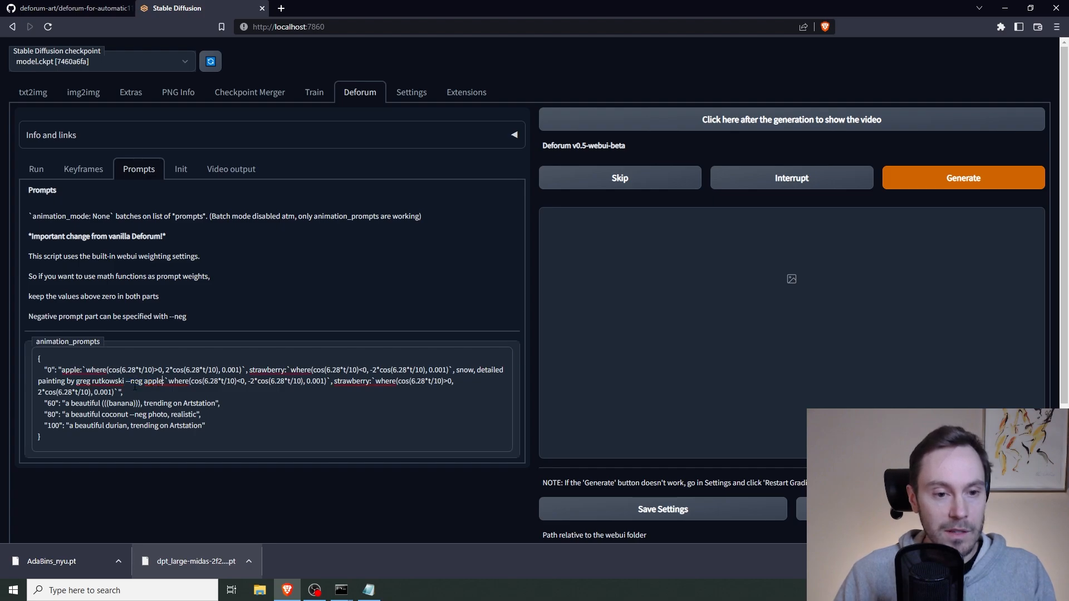
left_click_drag(80, 369, 119, 392)
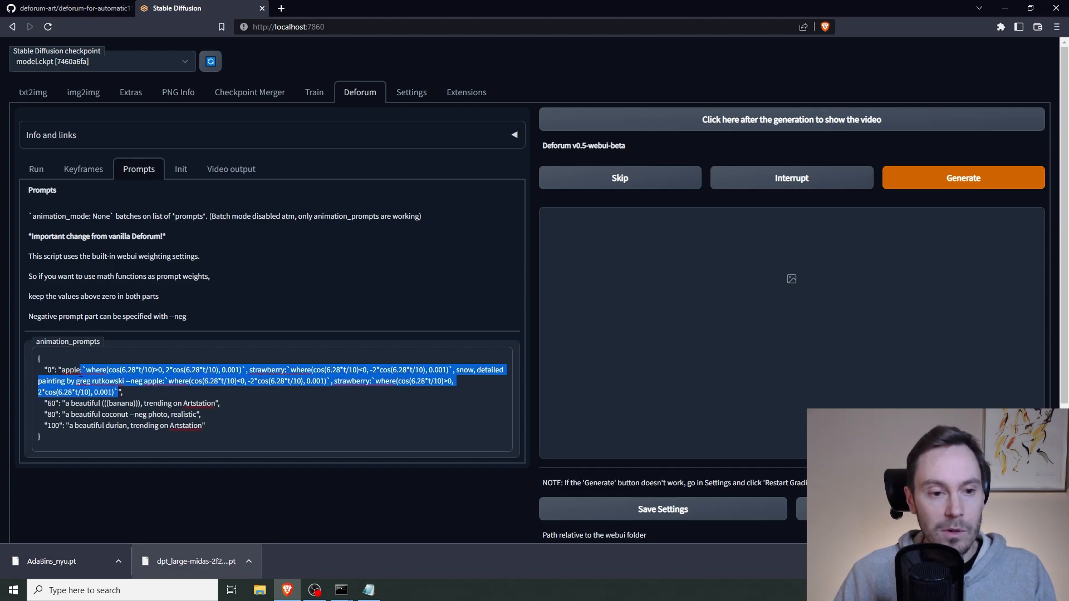
key("Delete")
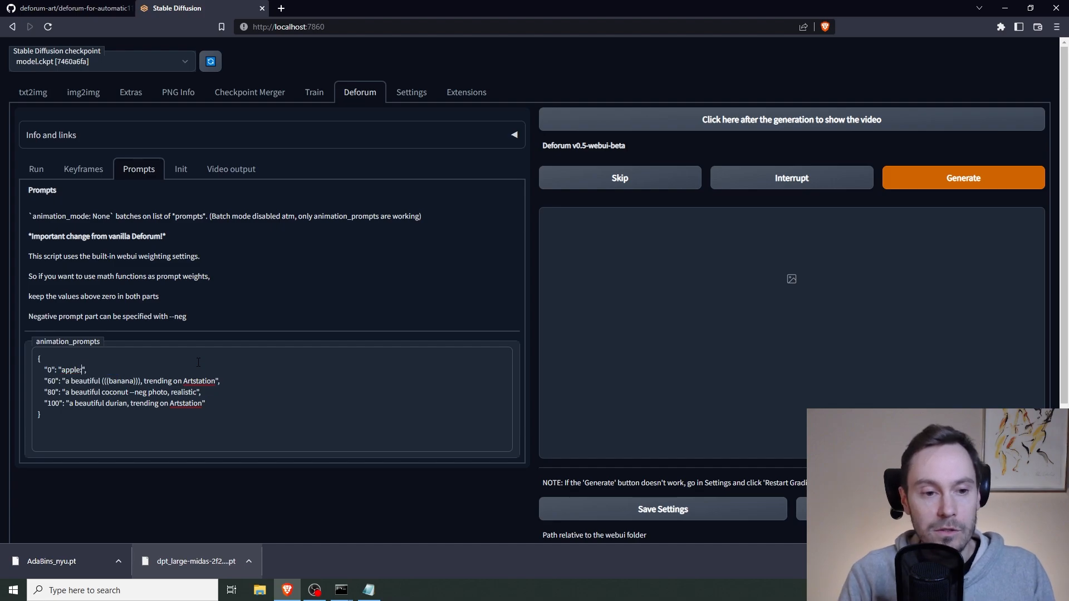
mouse_move(932, 193)
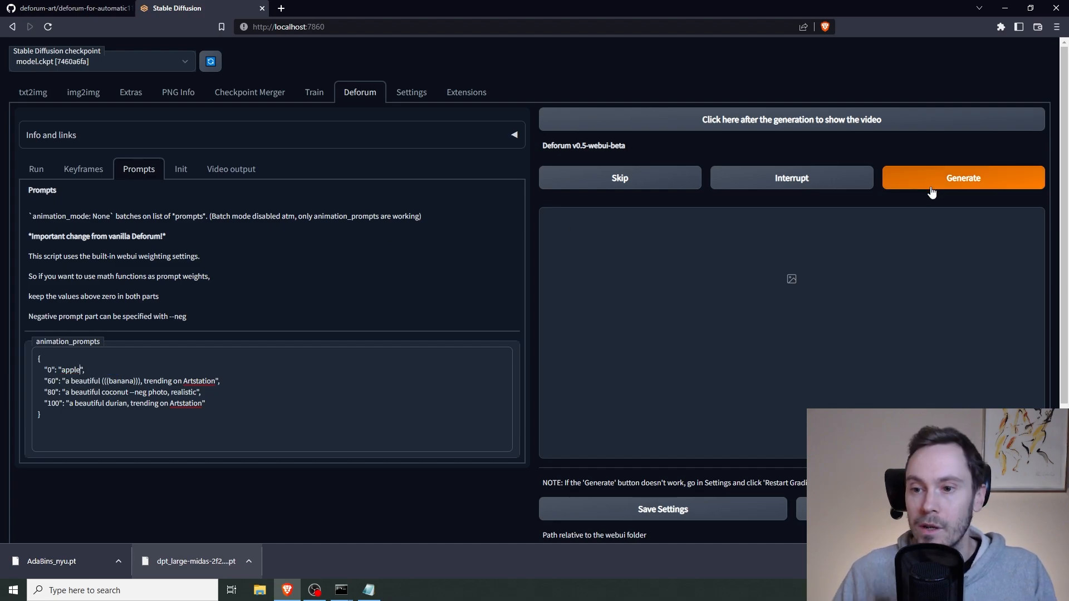
left_click(962, 177)
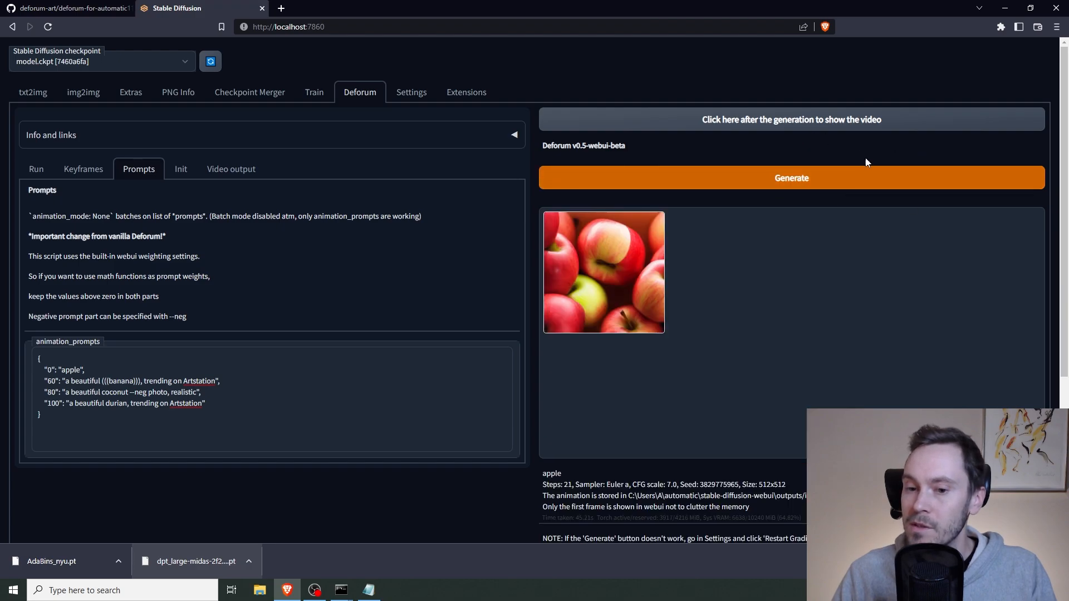
Scroll down to read the finished apple animation's img2img-images Deforum output path.
scroll("down", 3)
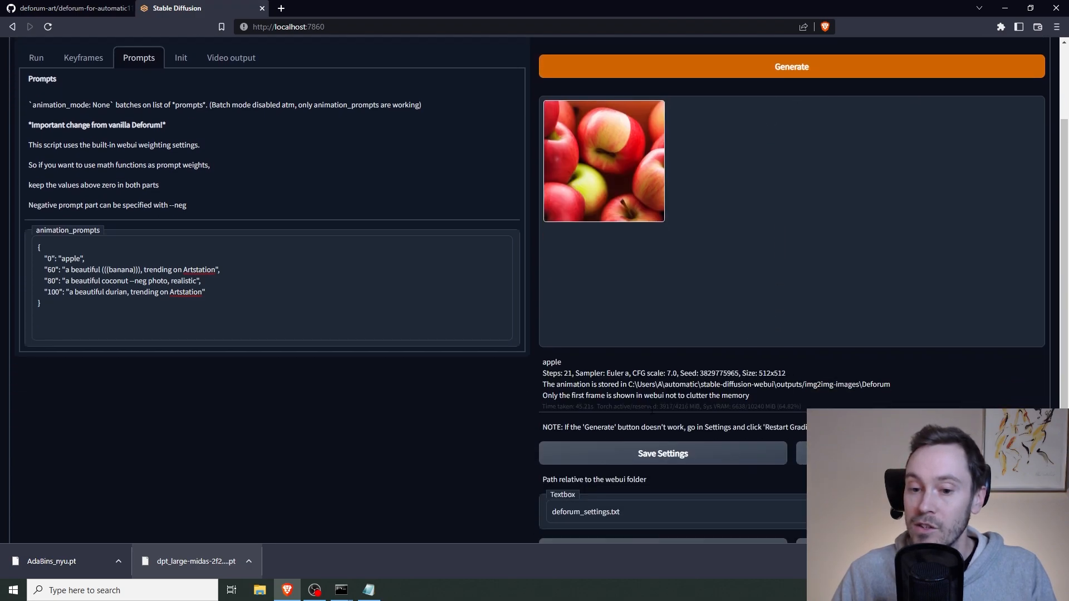
mouse_move(735, 440)
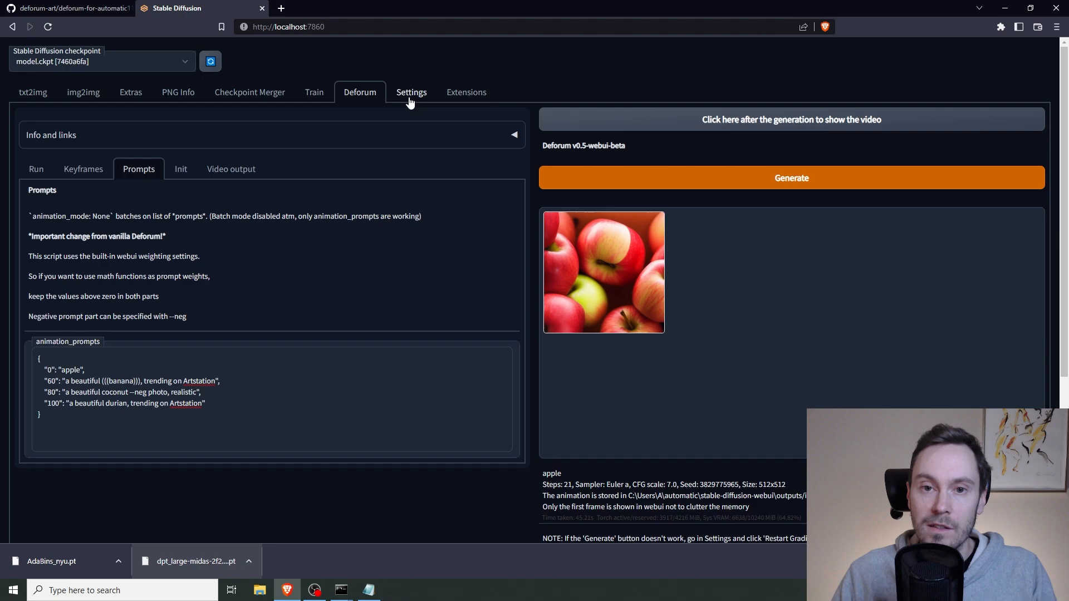
Open the Settings tab and scroll through its options.
left_click(411, 92)
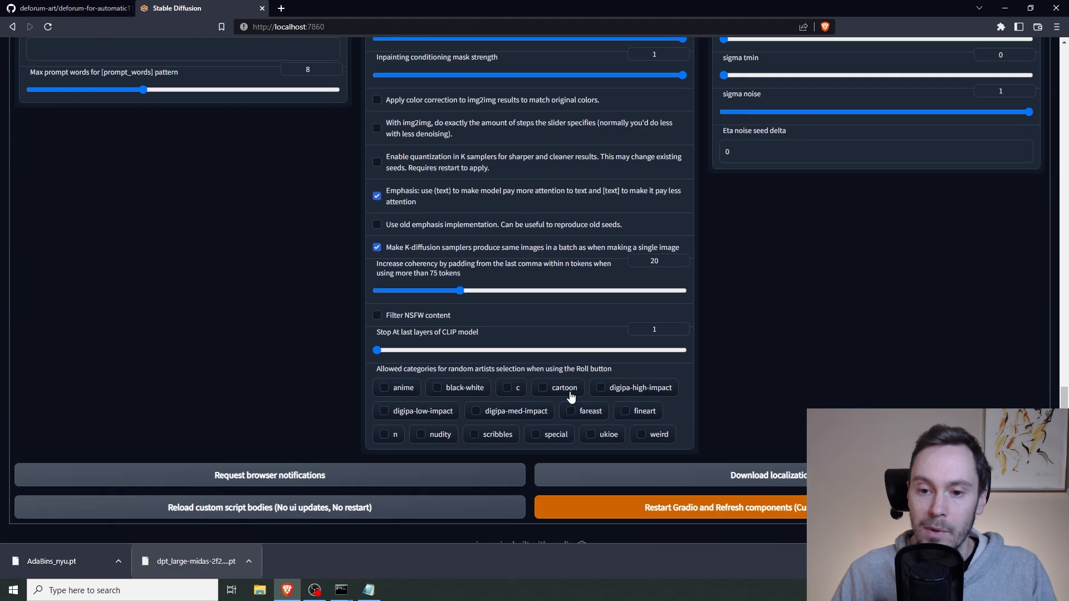
scroll("down", 3)
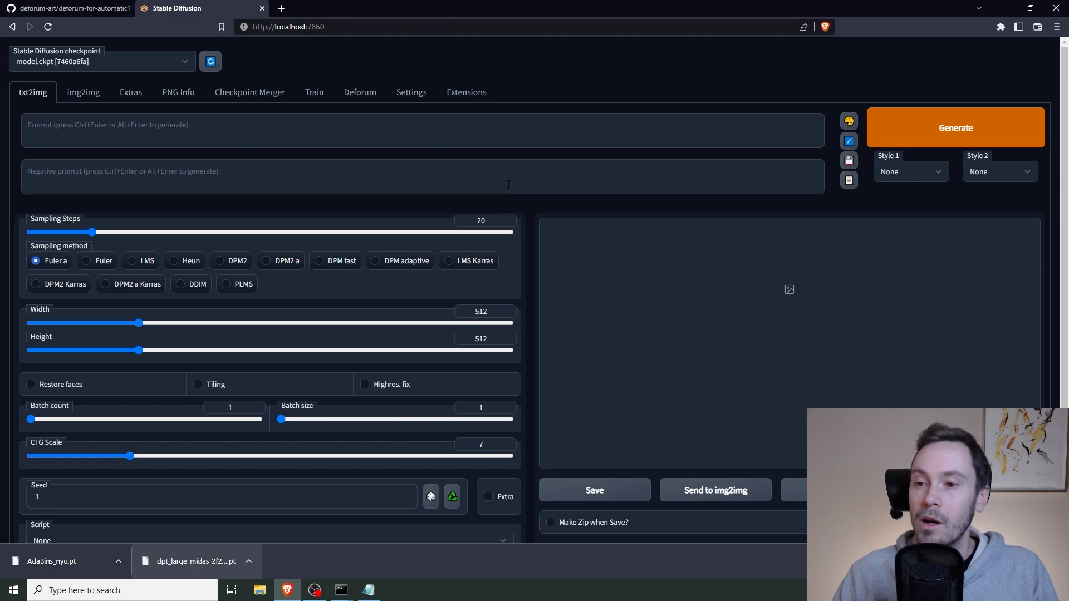
mouse_move(708, 392)
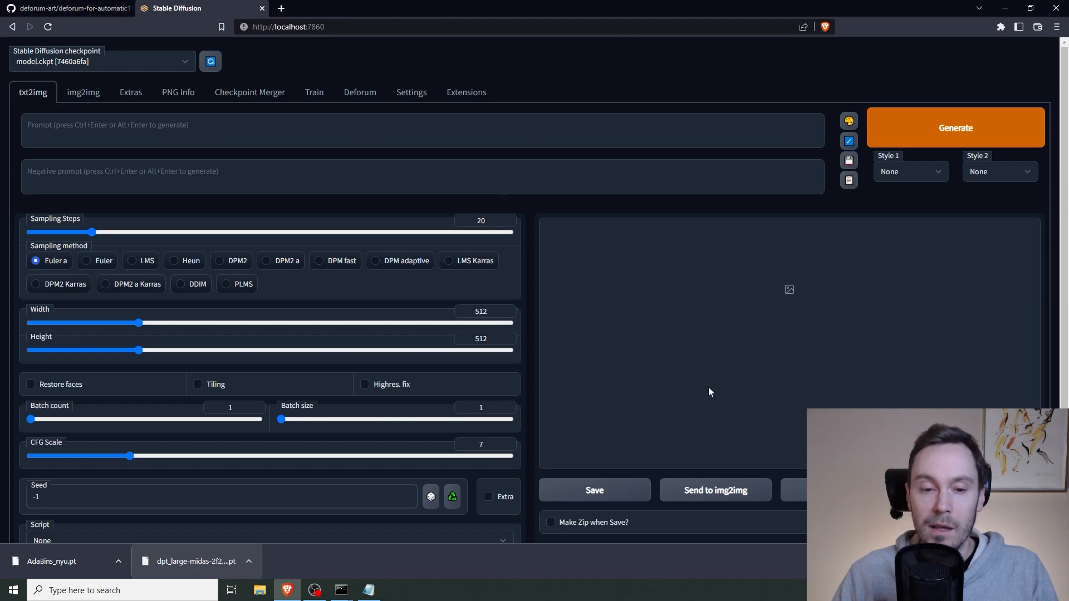
mouse_move(687, 364)
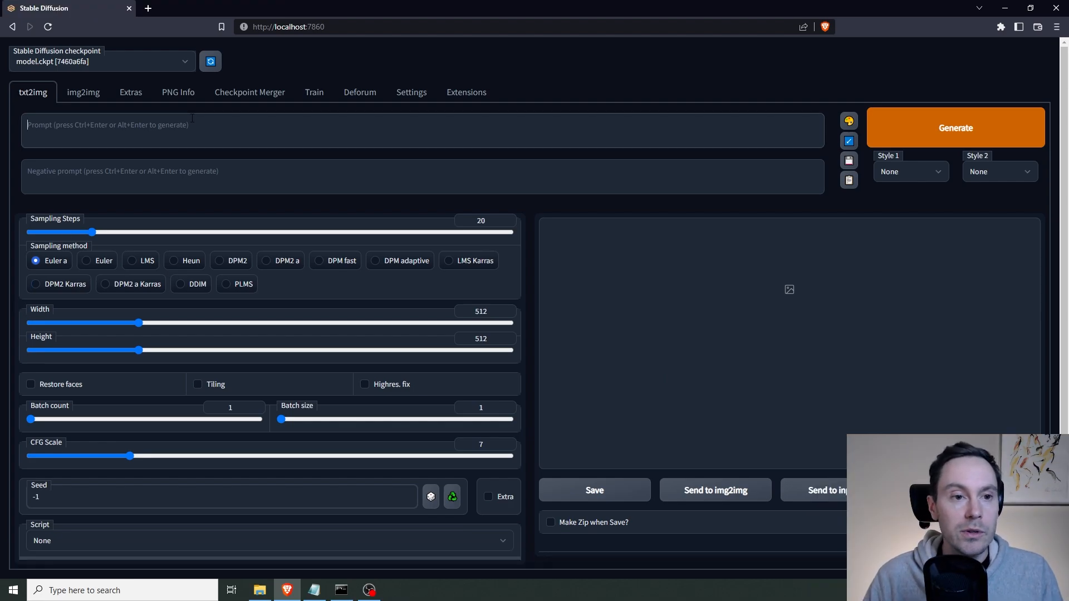
Set 50 sampling steps, 640×384 size, batch count 4, and remove 'vibrant colours'.
left_click_drag(94, 231, 189, 232)
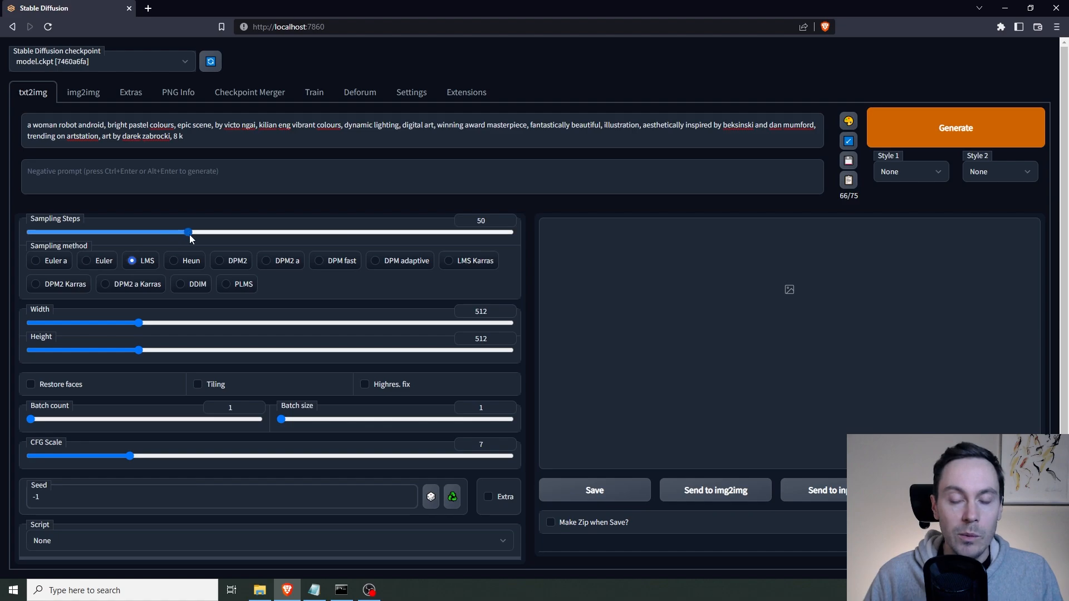
left_click_drag(141, 323, 153, 323)
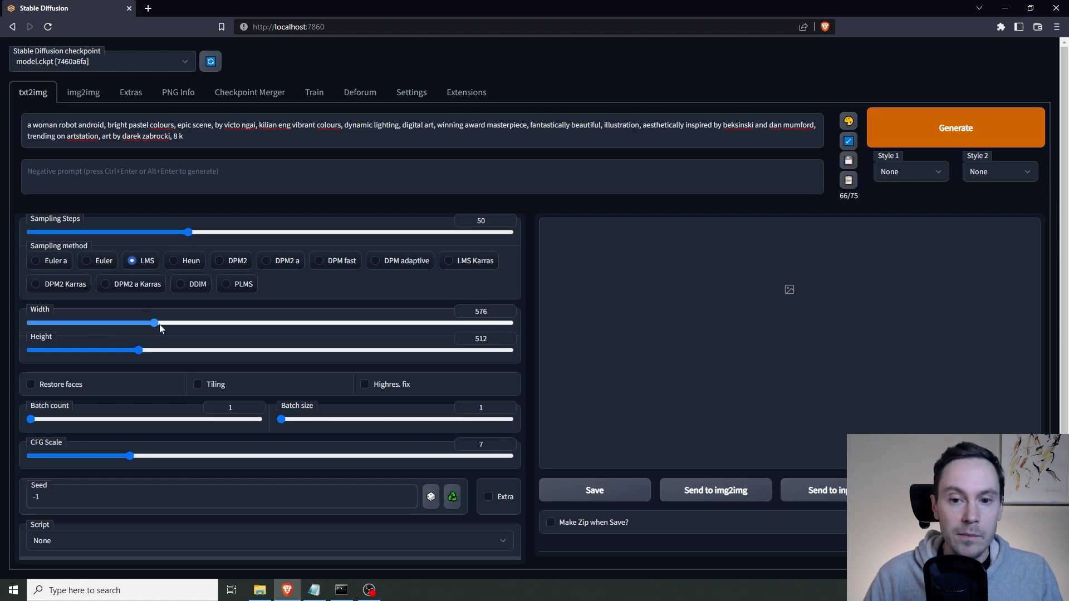
left_click_drag(141, 350, 104, 350)
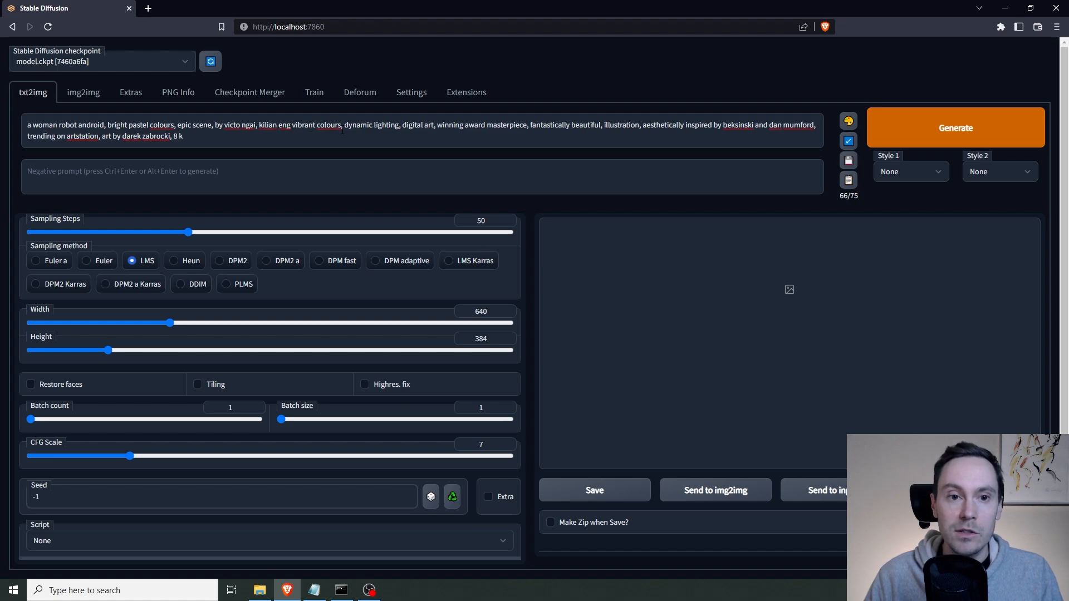
double_click(315, 125)
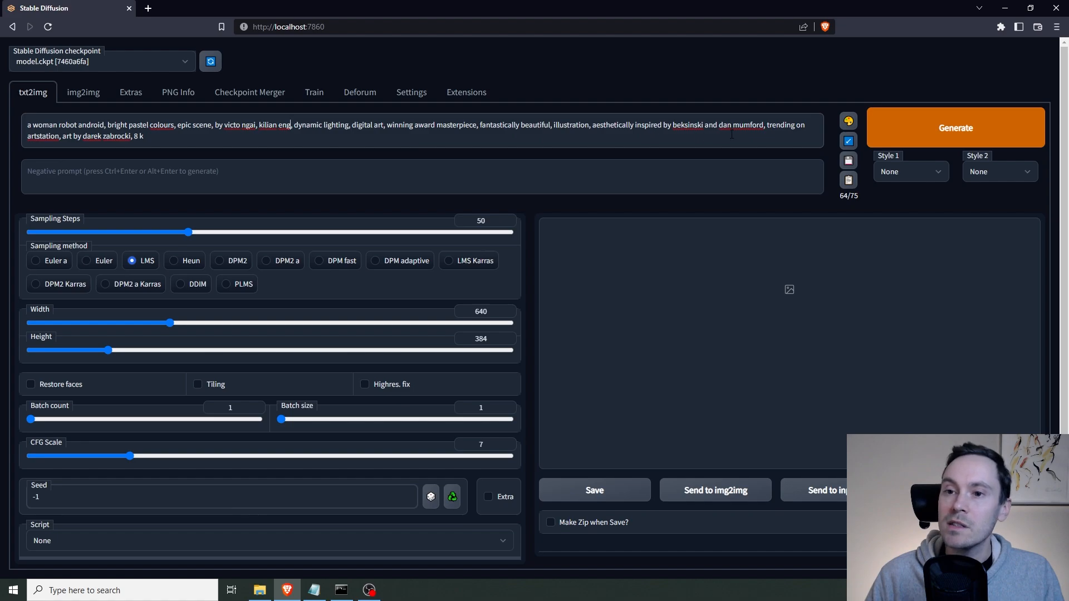
mouse_move(161, 111)
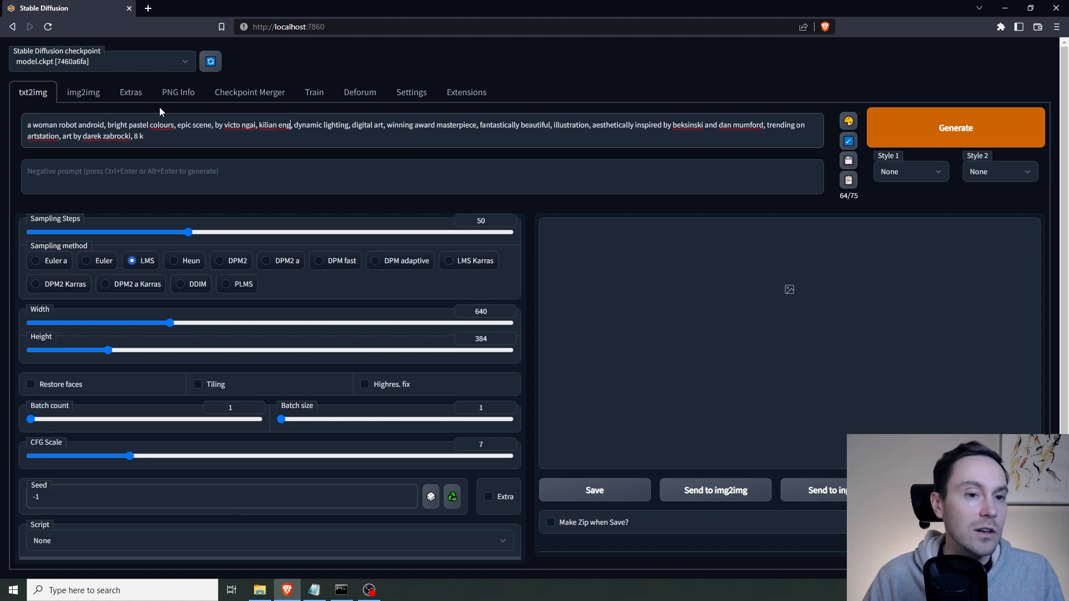
mouse_move(229, 266)
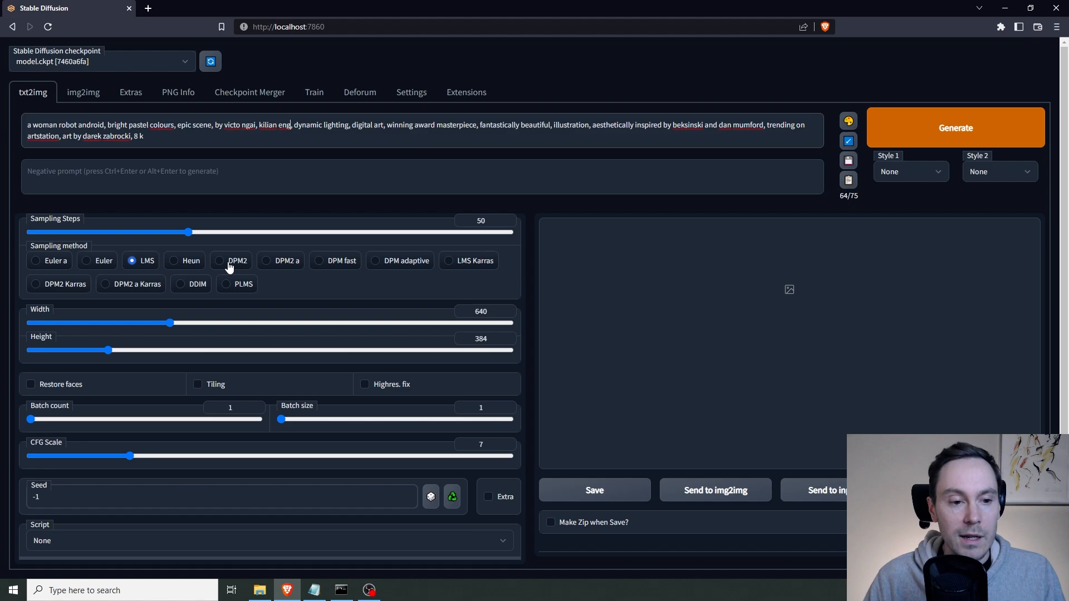
left_click_drag(31, 419, 75, 419)
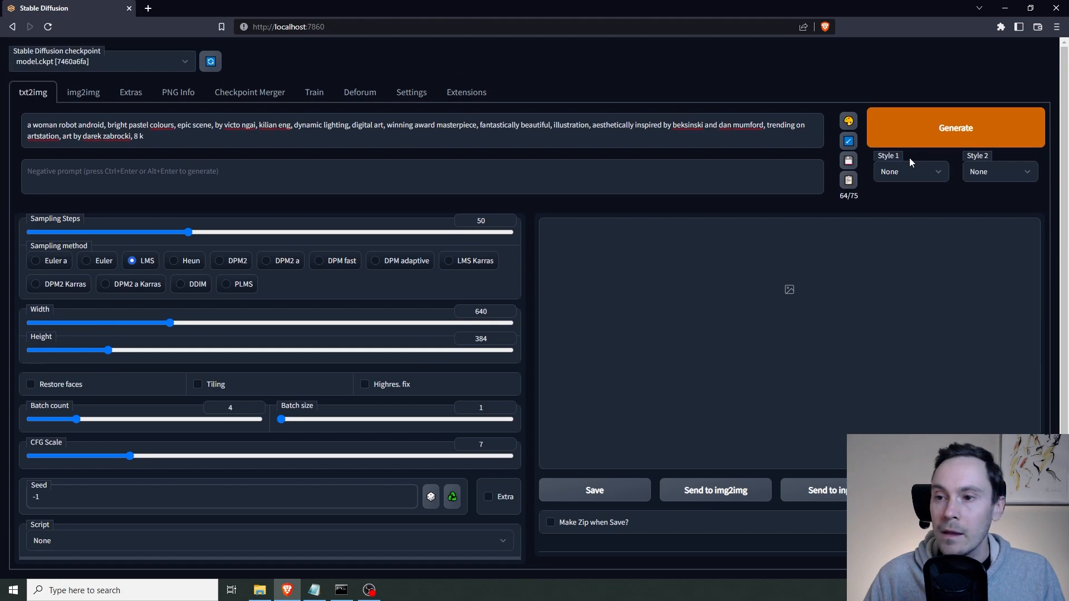
Generate four robot android images and view the one on the pink planet.
left_click(954, 128)
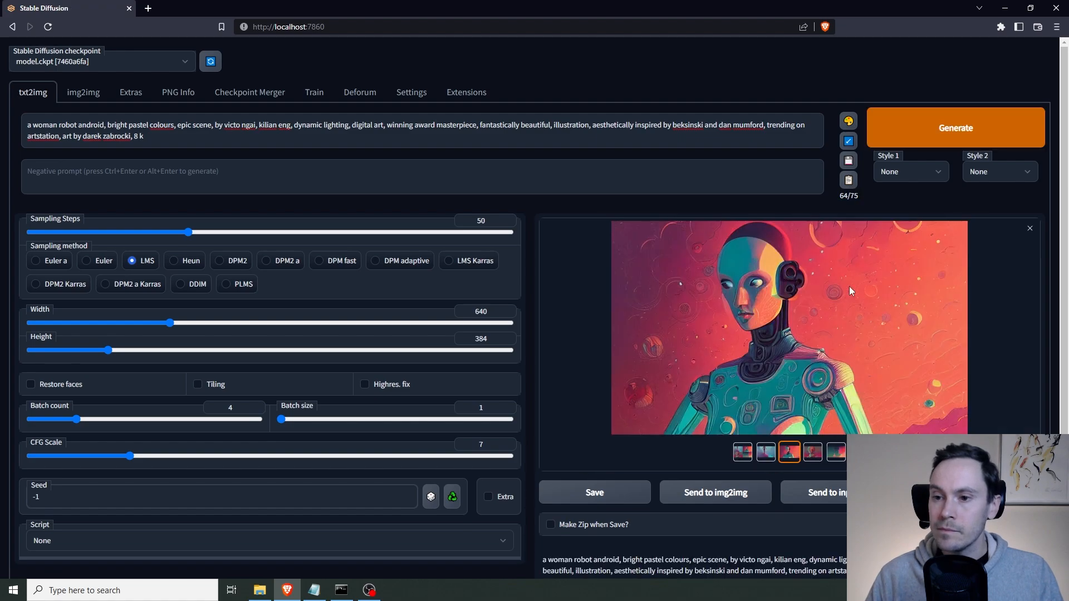
left_click(765, 452)
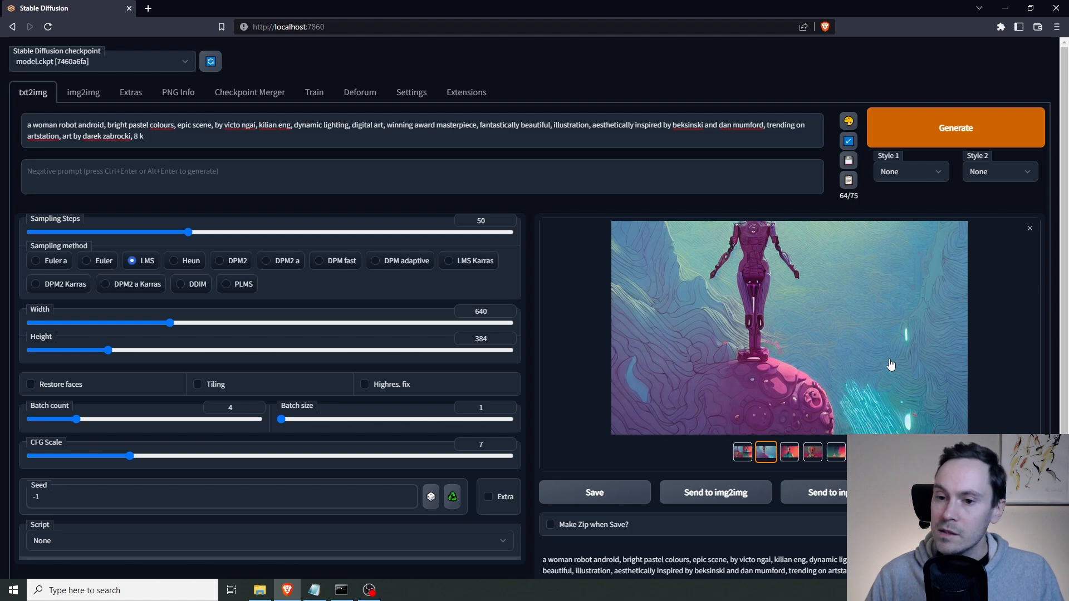
mouse_move(773, 292)
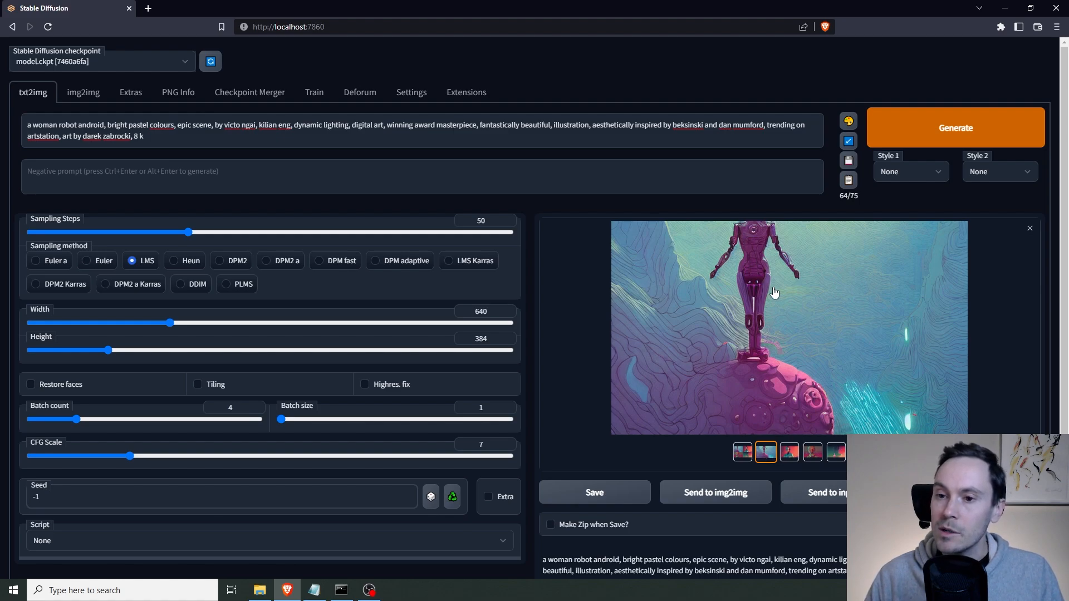
mouse_move(763, 286)
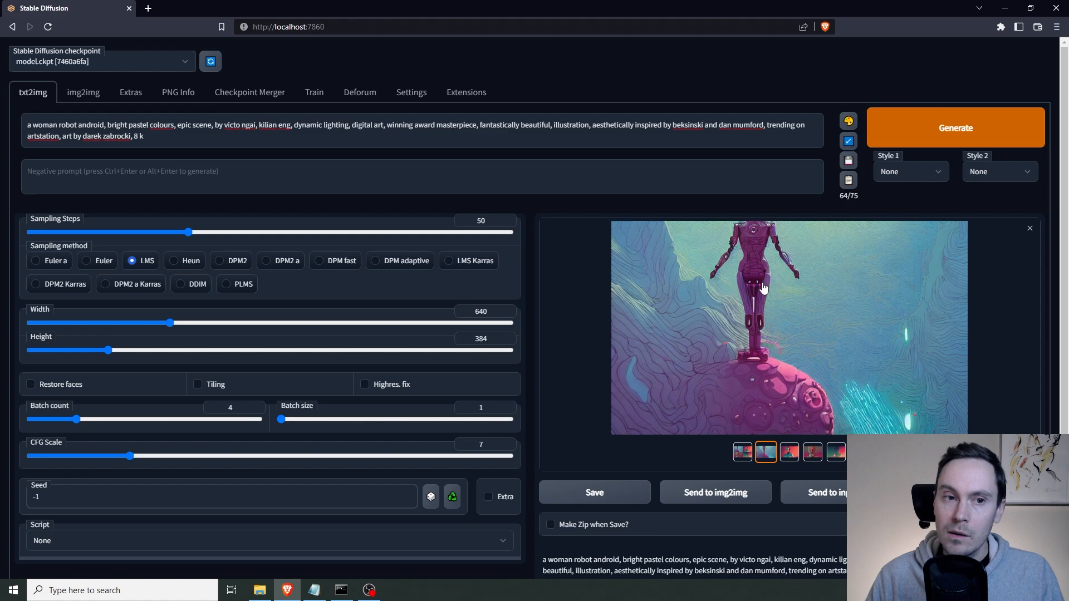
mouse_move(750, 246)
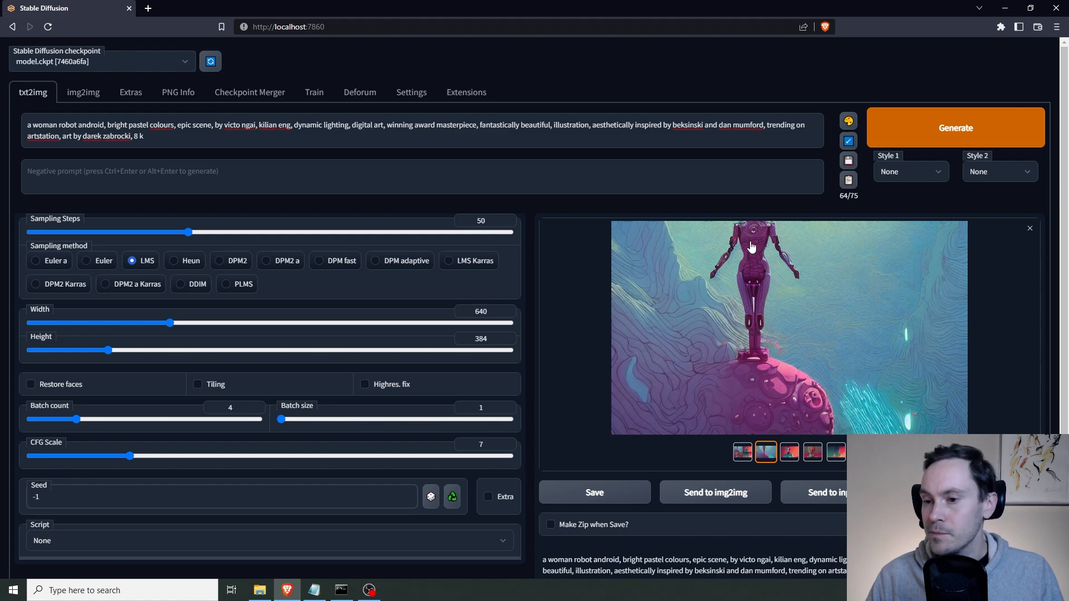
mouse_move(626, 244)
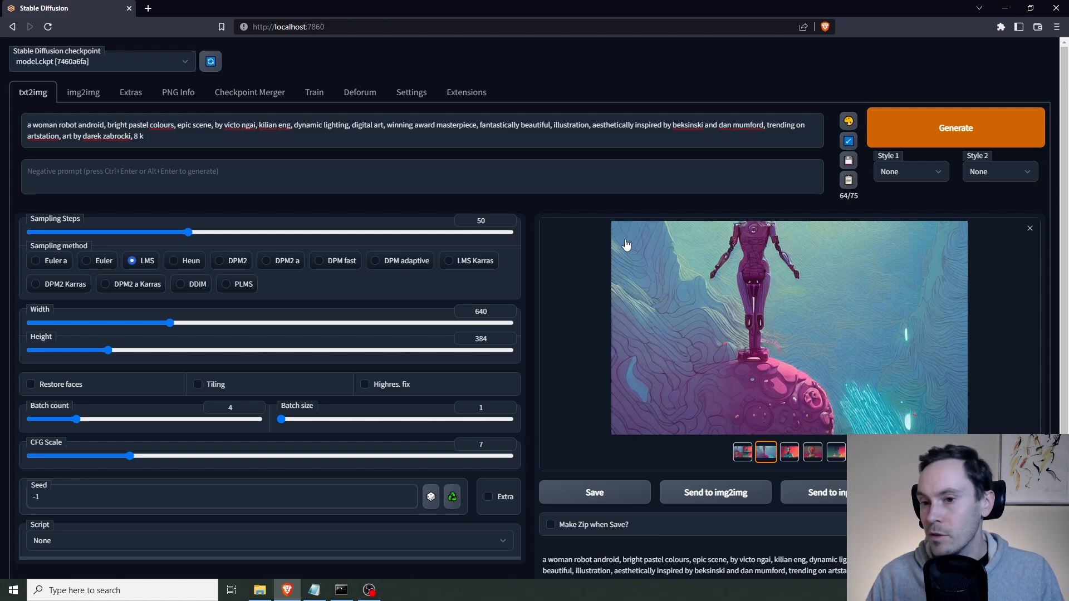
mouse_move(871, 386)
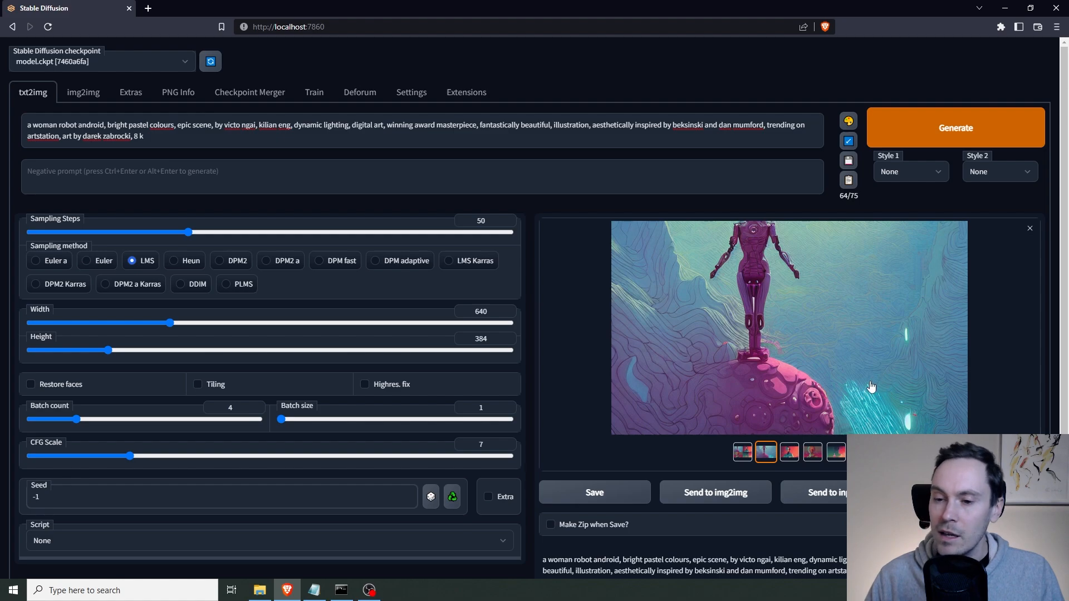
mouse_move(862, 394)
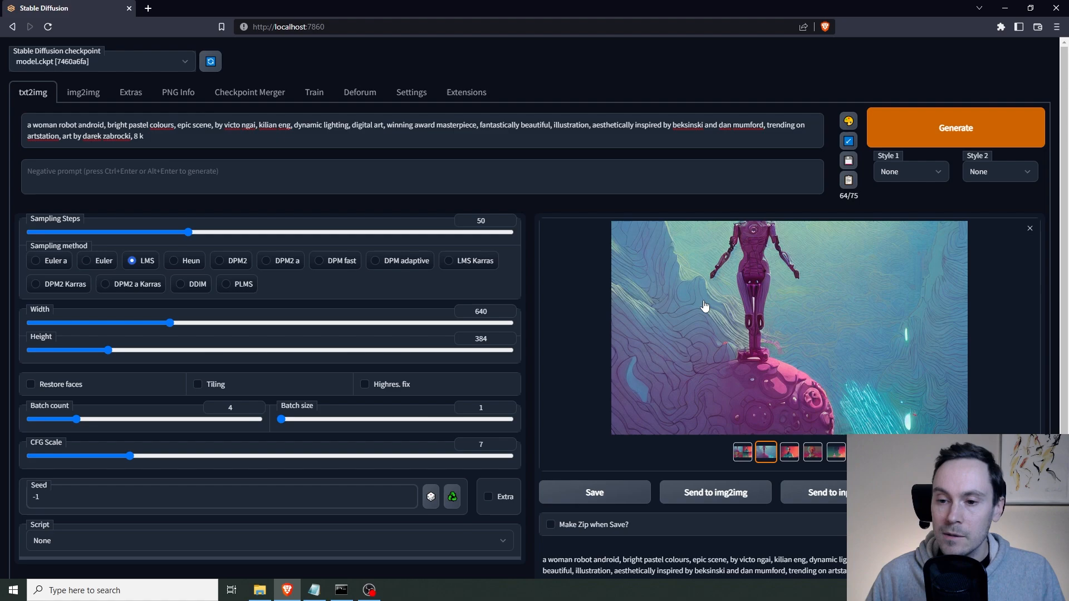
scroll("down", 3)
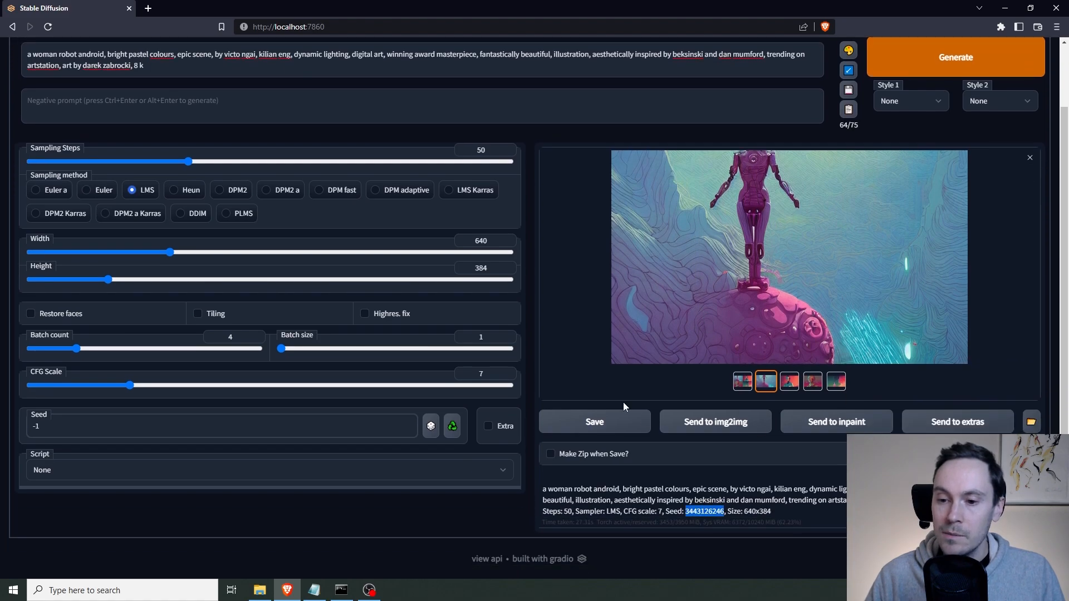
left_click(360, 77)
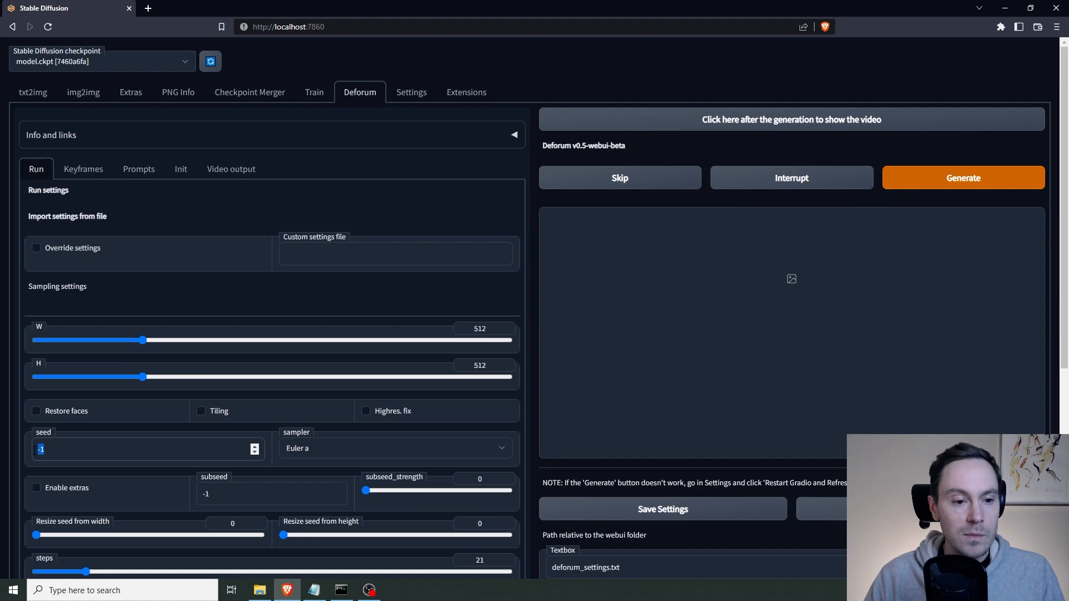
left_click(33, 91)
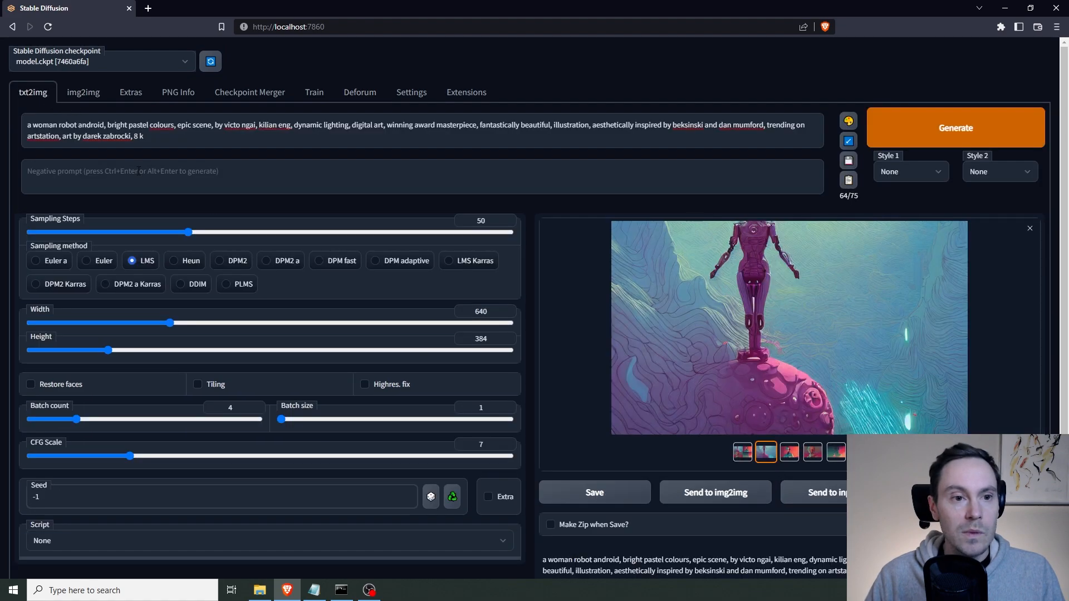
left_click(360, 92)
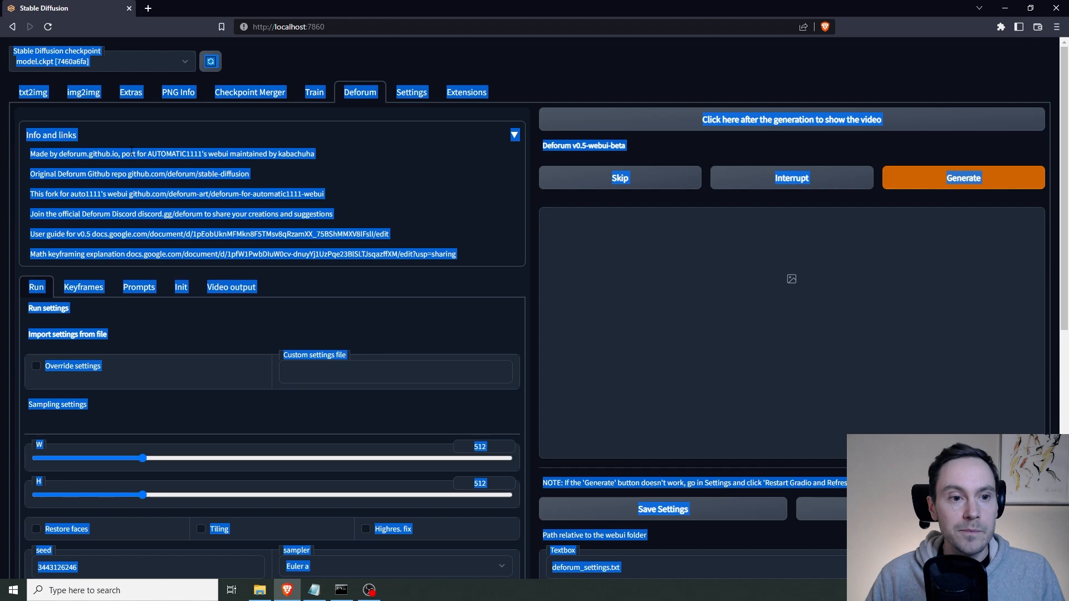
left_click(361, 92)
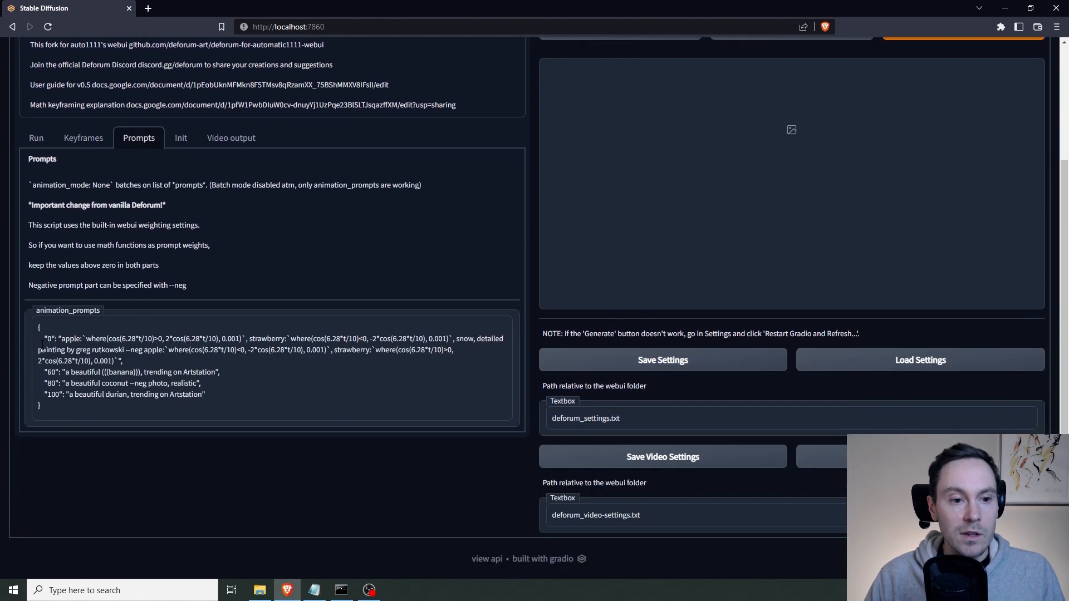
Replace the animation prompts with a single frame 0 woman robot android prompt.
left_click_drag(61, 338, 122, 361)
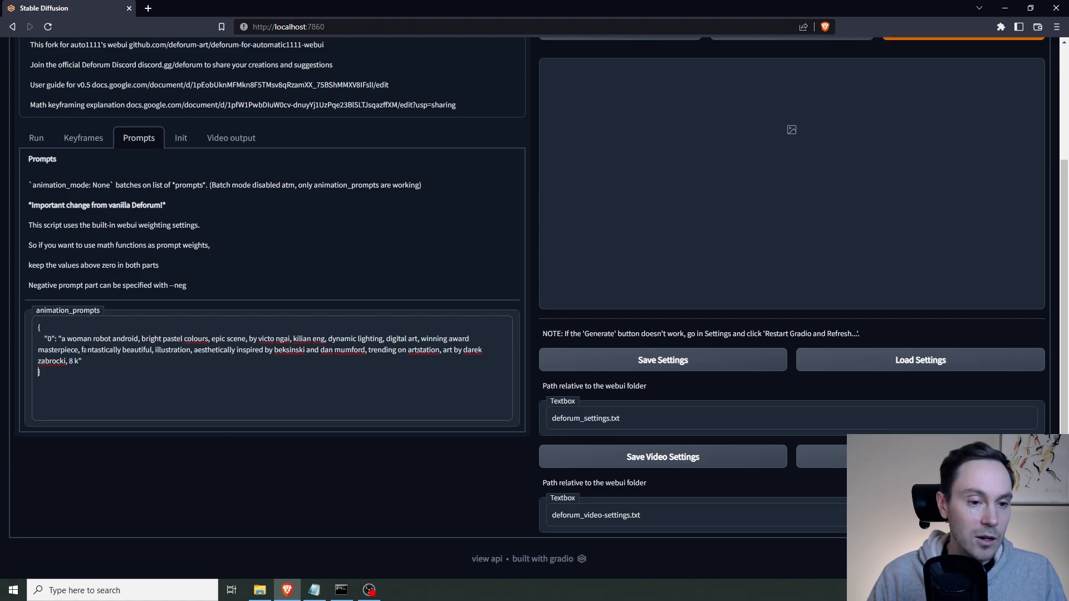
type("\"60\": \"a beautiful (((banana))), trending on Artstation\",")
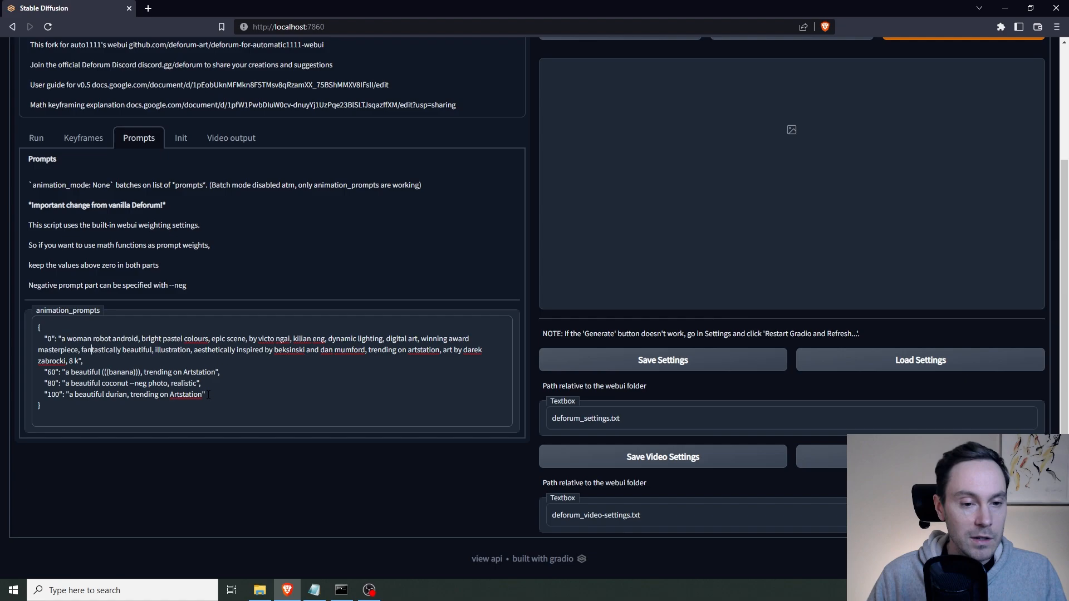
left_click_drag(43, 372, 206, 394)
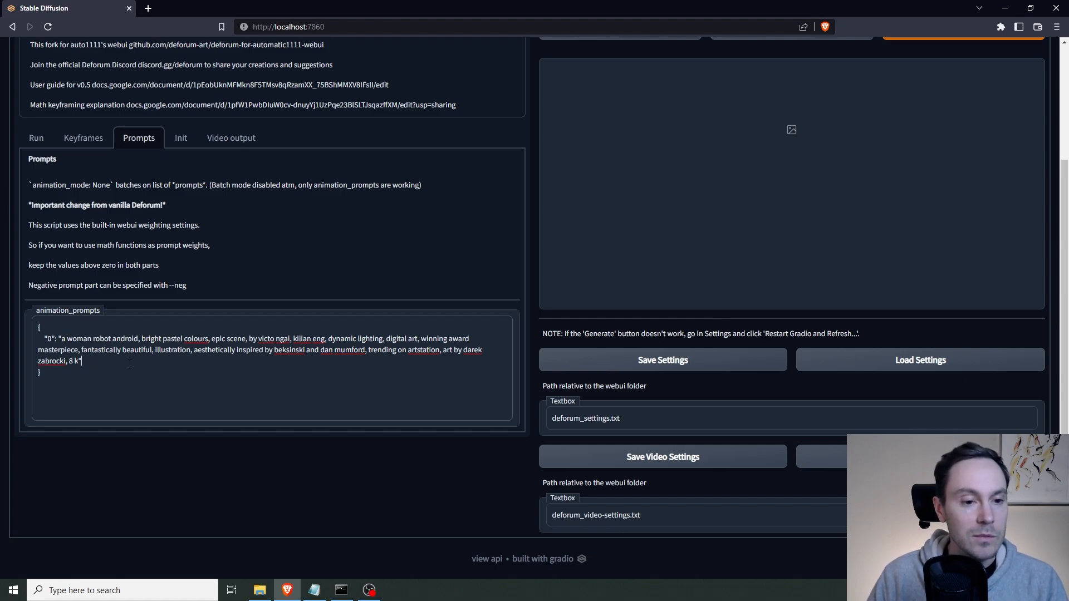
left_click(83, 138)
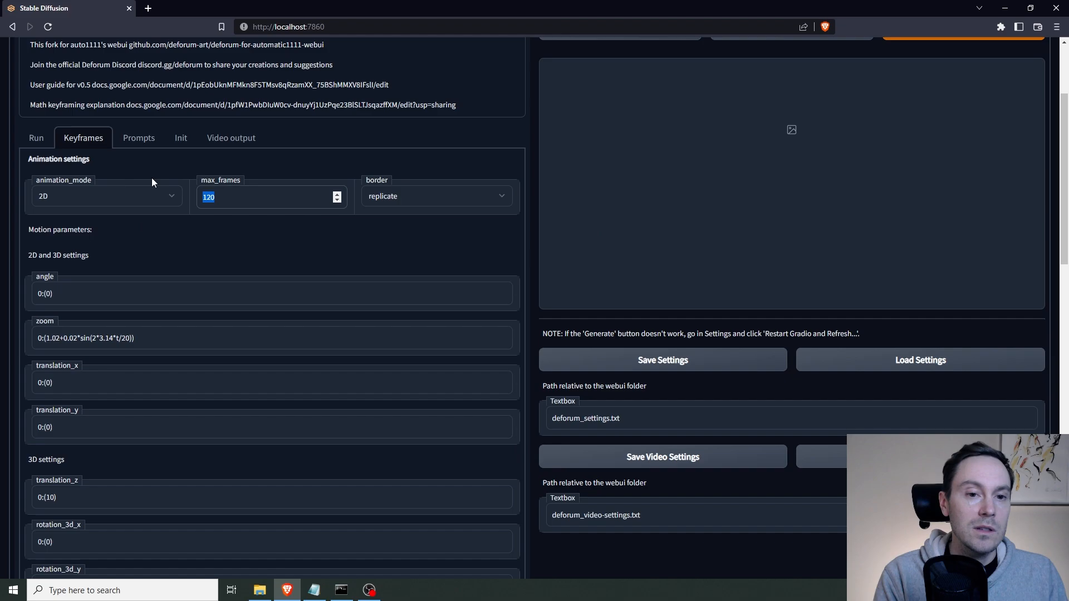
Set max_frames to 300 and the angle schedule to 0:(1), then review remaining schedules.
type("300")
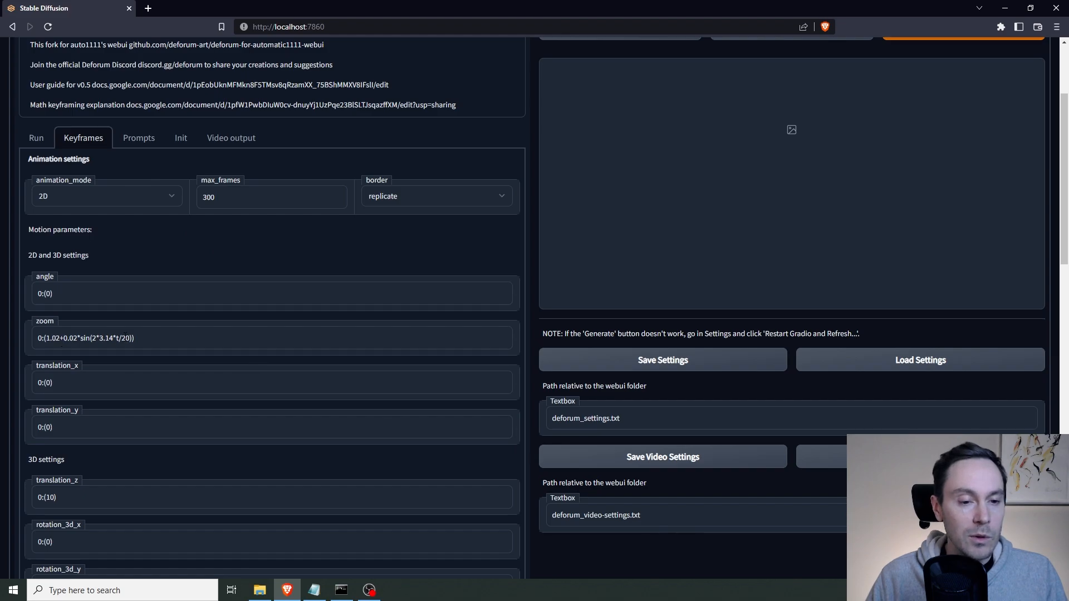
left_click_drag(69, 337, 134, 337)
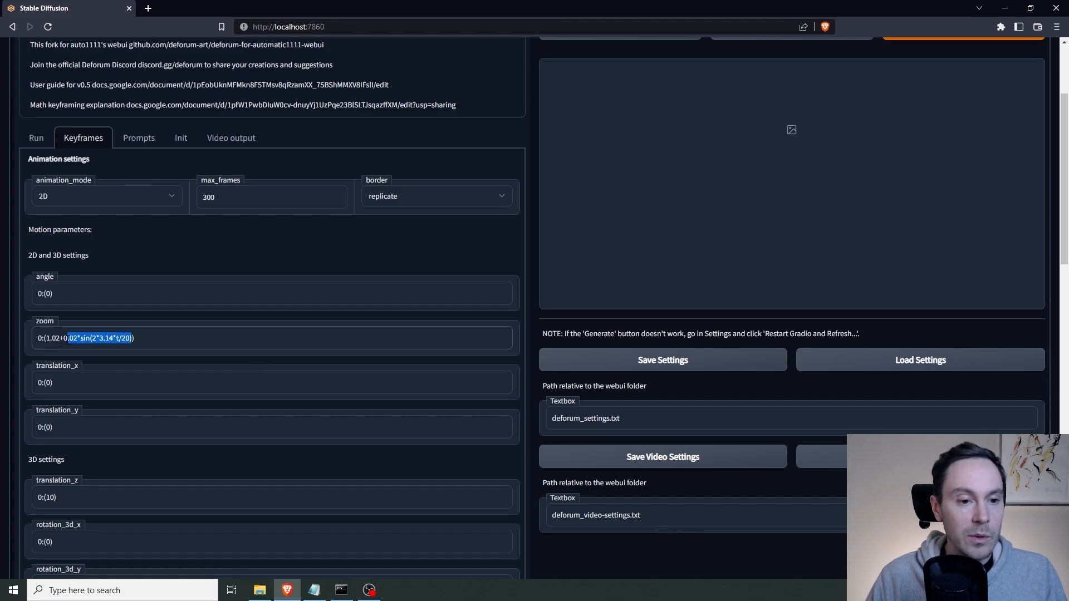
key("Delete")
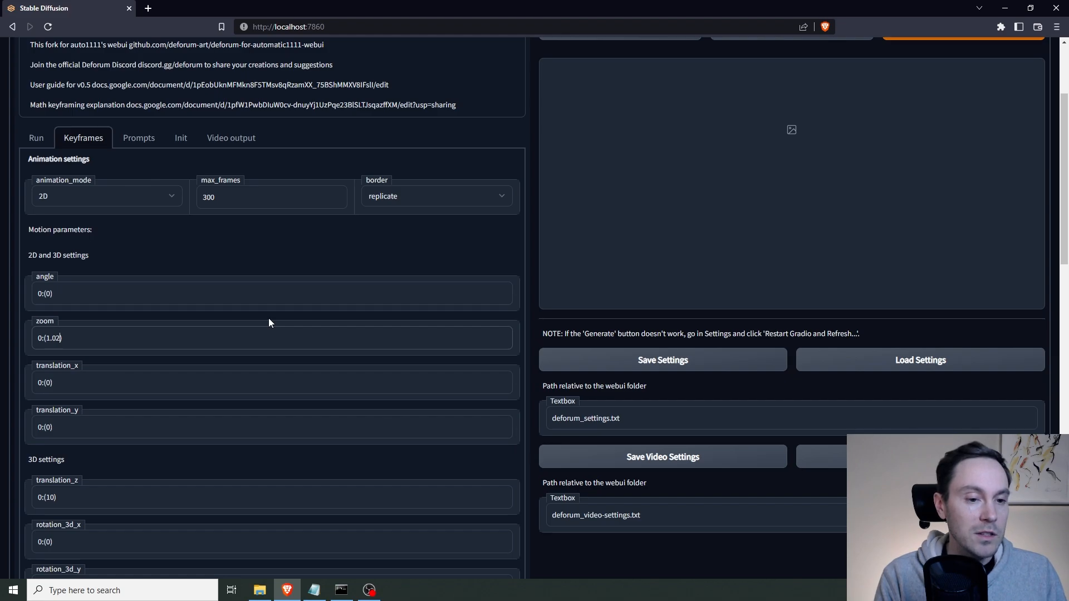
type("0:(1)")
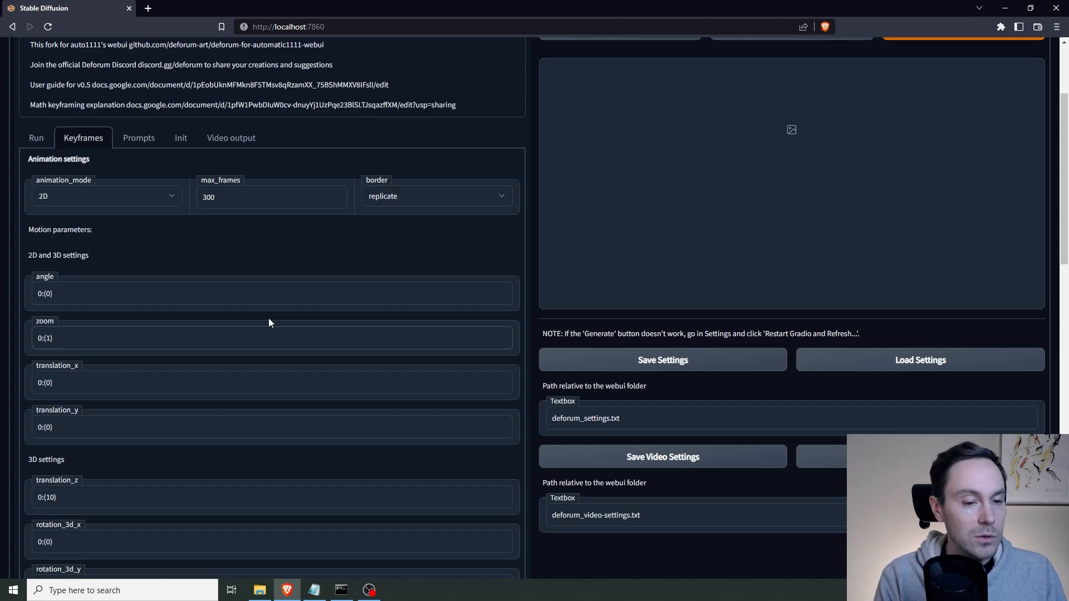
left_click(48, 338)
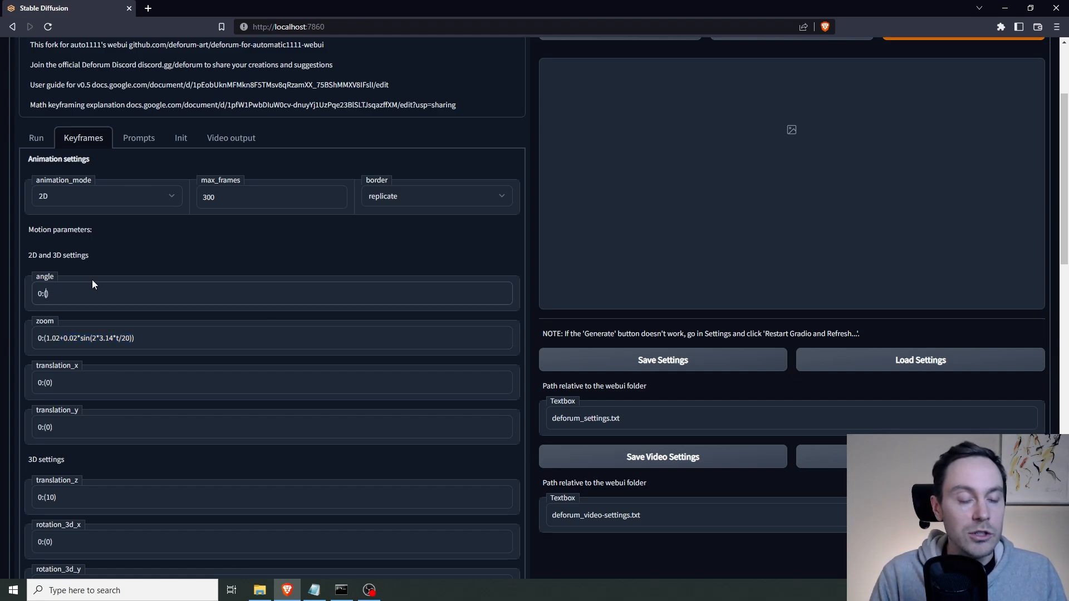
type("1")
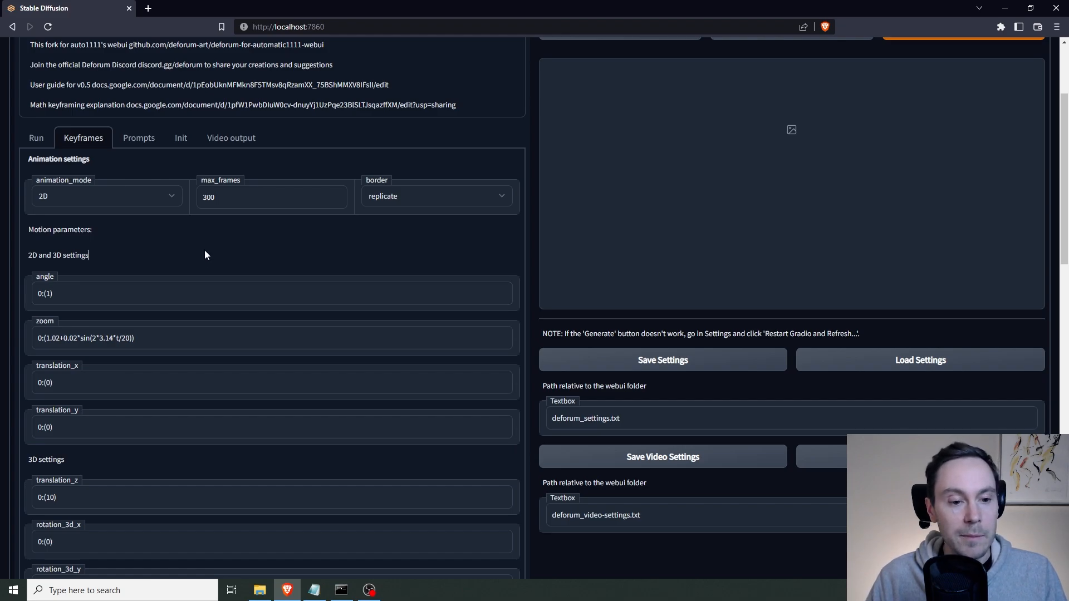
scroll("down", 3)
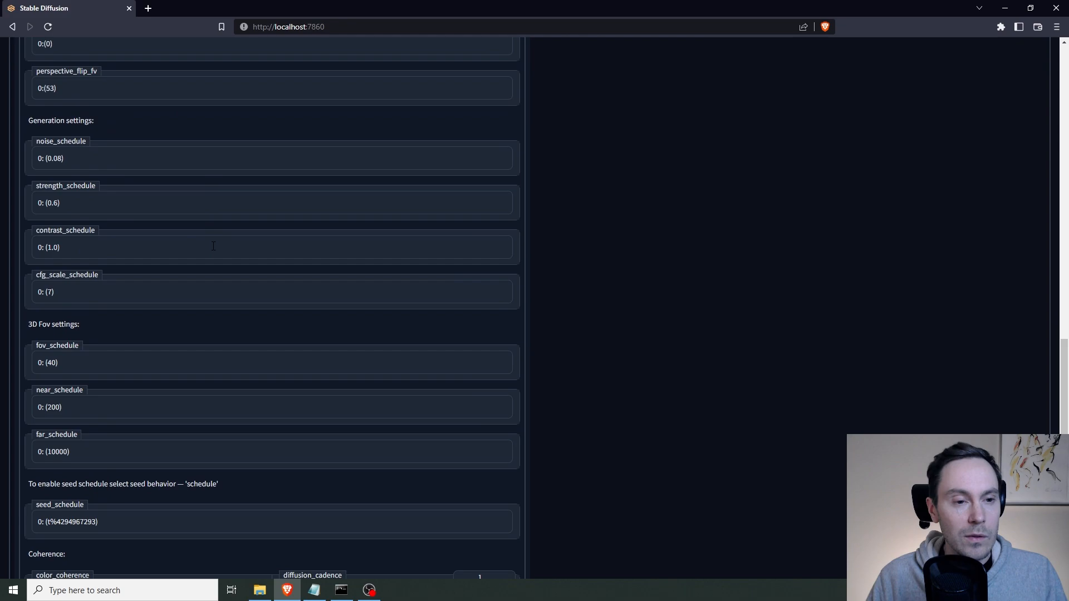
scroll("down", 3)
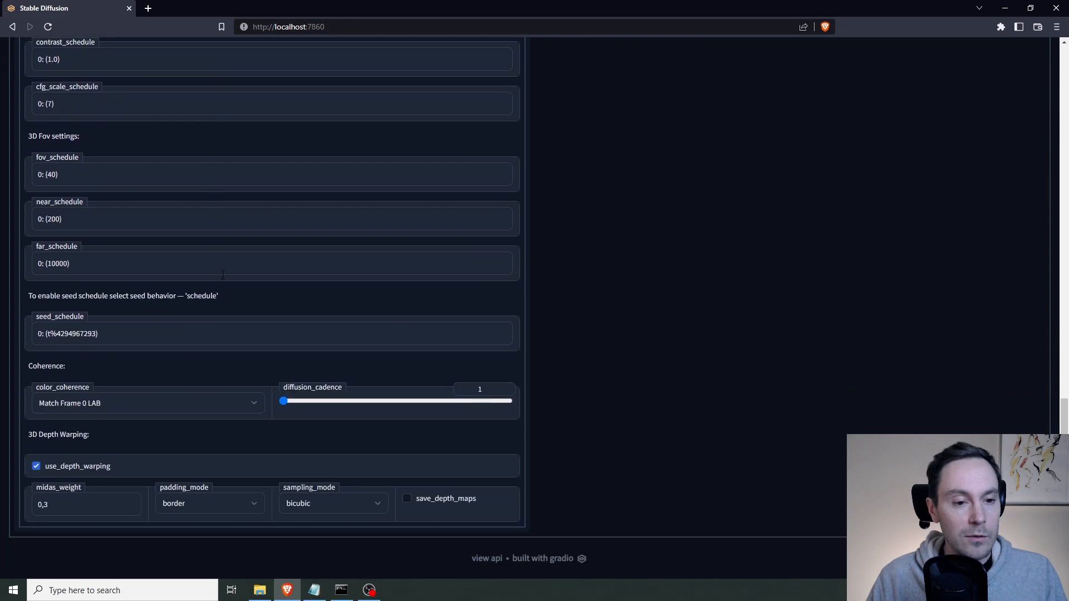
left_click_drag(283, 400, 314, 401)
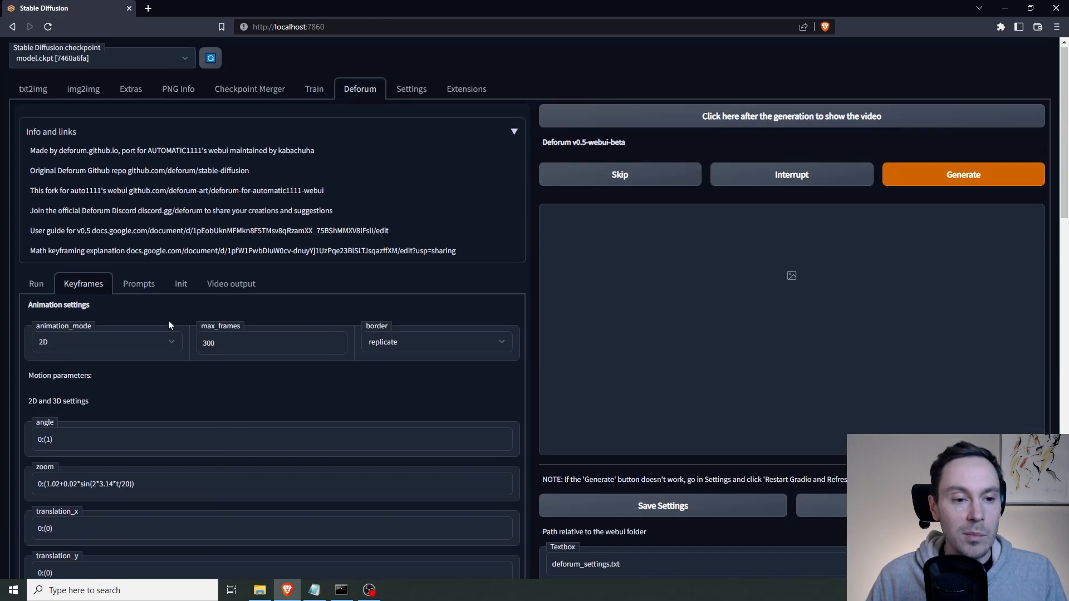
mouse_move(39, 321)
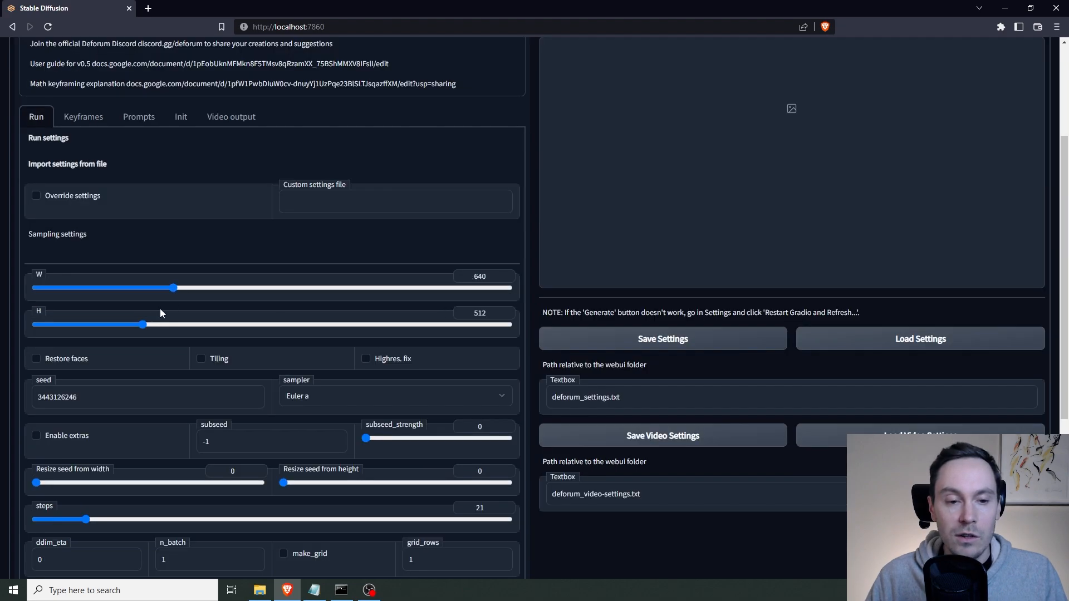
Set Deforum height to 384, LMS sampler, 50 steps and batch name Tutorial_1.
left_click_drag(142, 324, 114, 325)
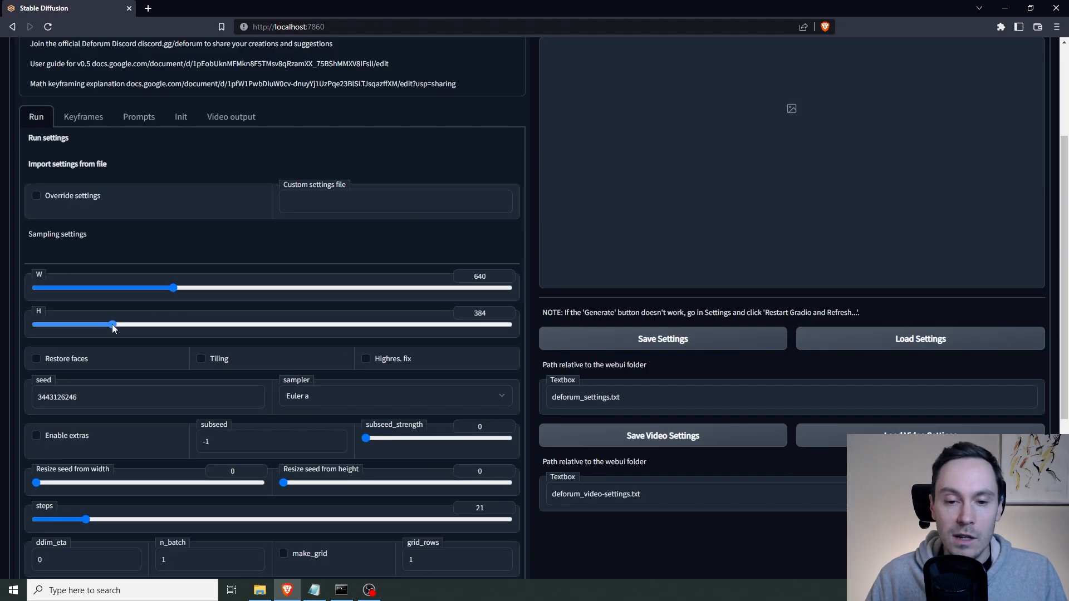
scroll("down", 3)
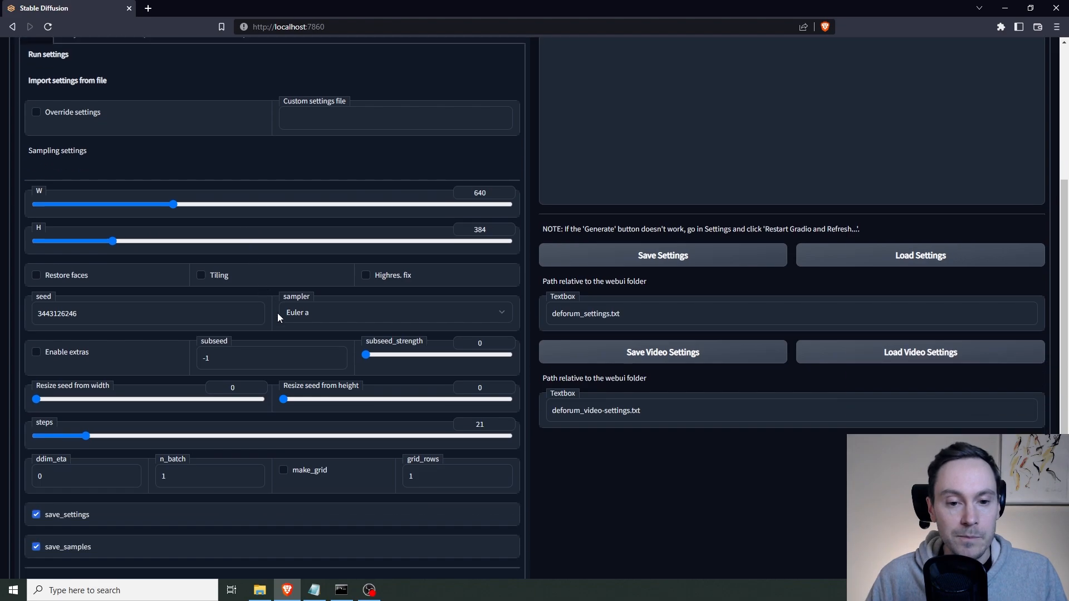
left_click(394, 313)
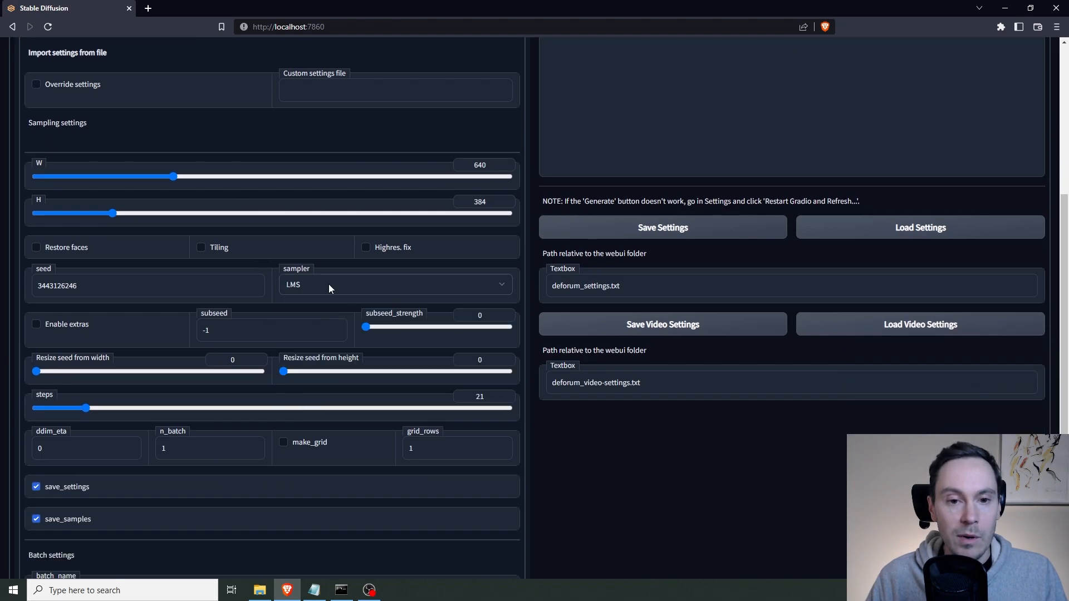
mouse_move(366, 347)
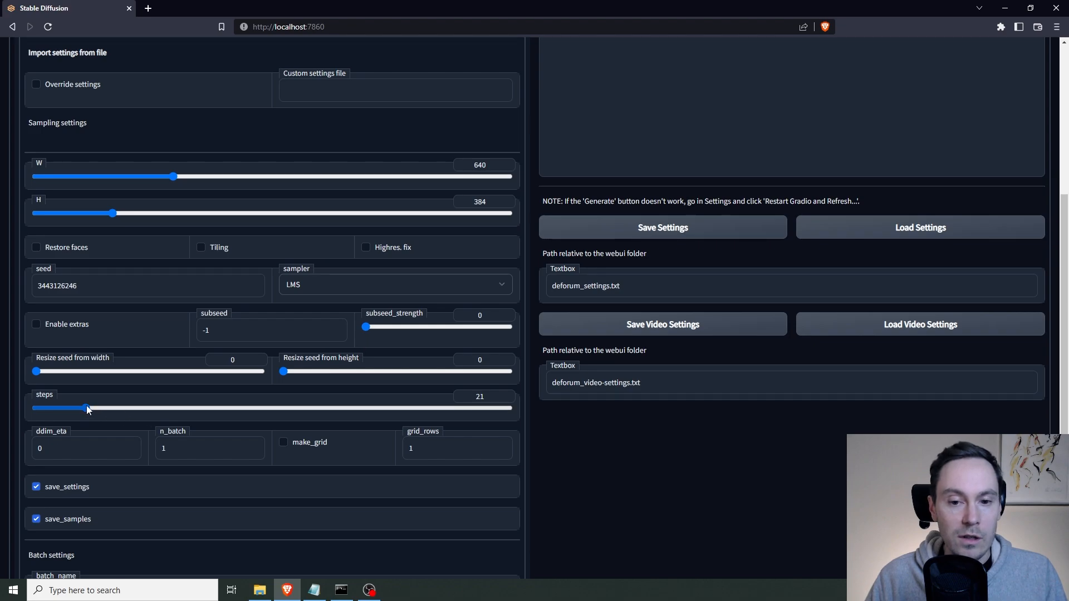
left_click_drag(86, 408, 154, 407)
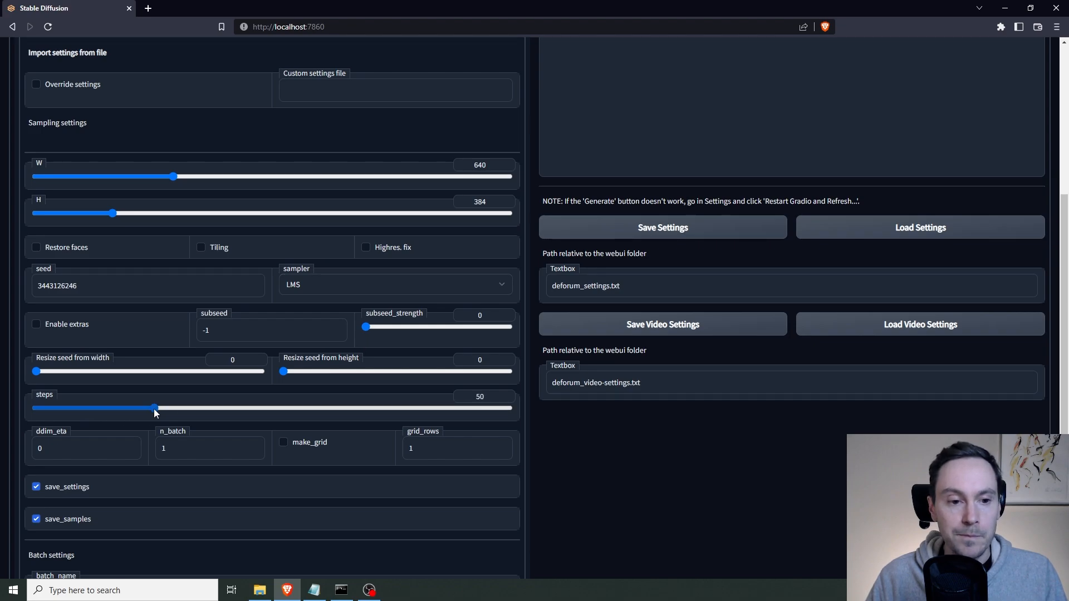
scroll("down", 3)
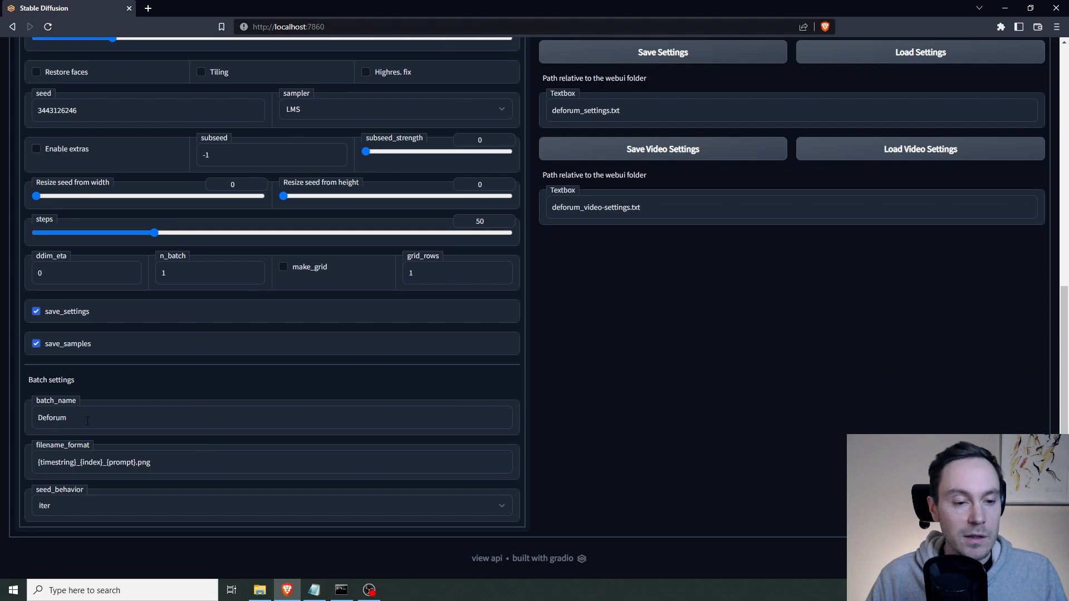
type("Tutorial_1")
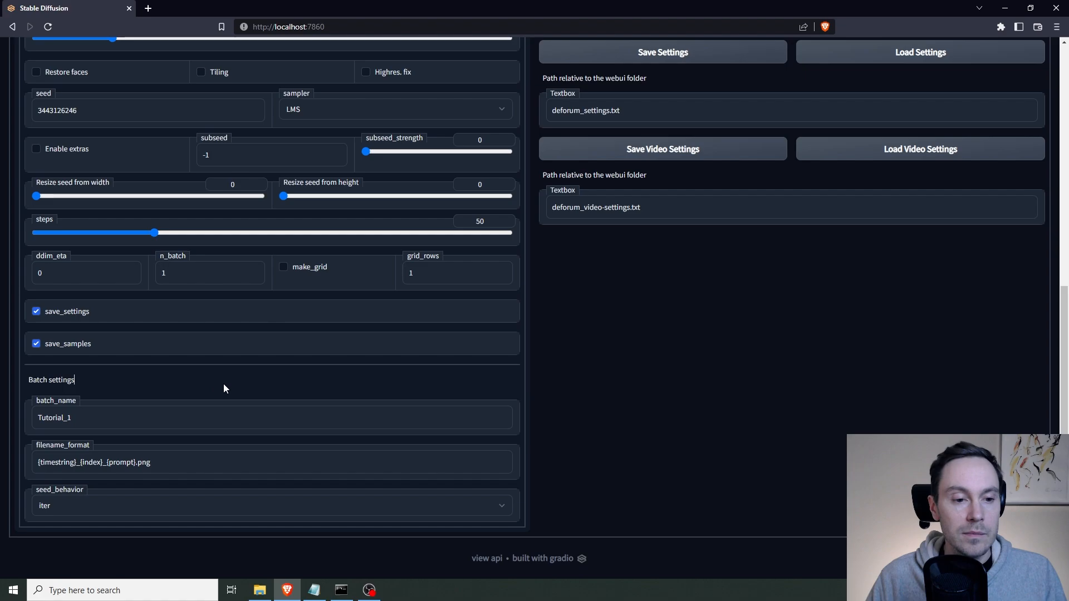
left_click(962, 178)
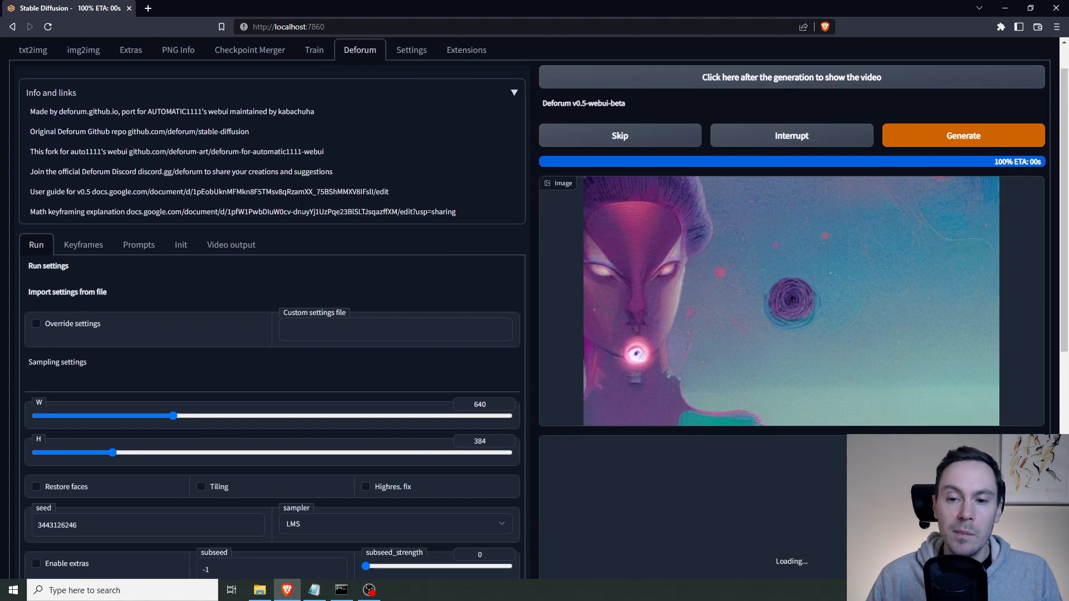
Choose GIF as the output format in the Video output settings.
left_click(231, 245)
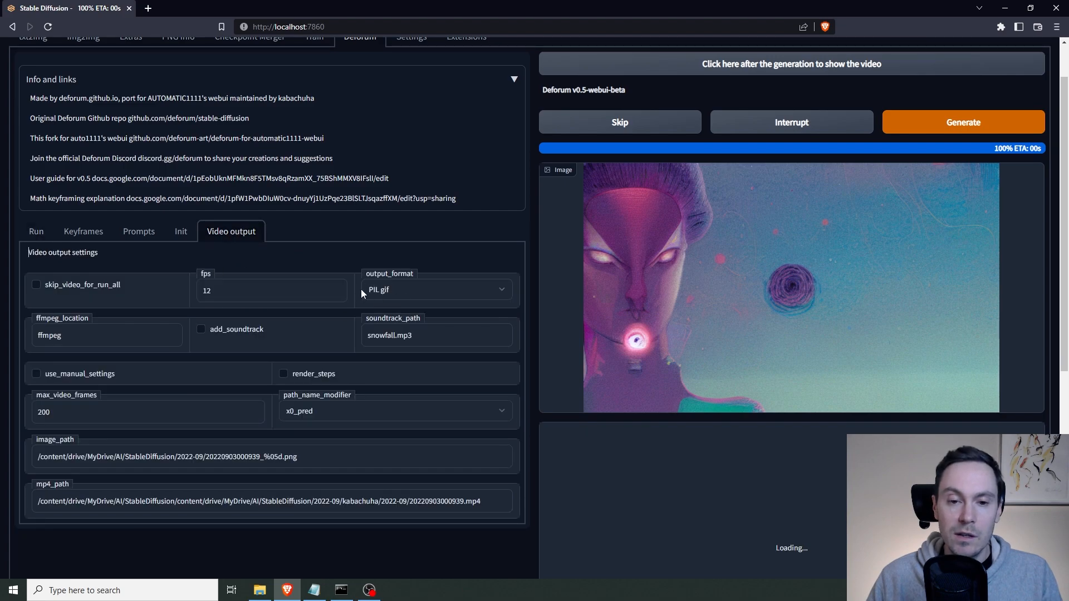
left_click(436, 289)
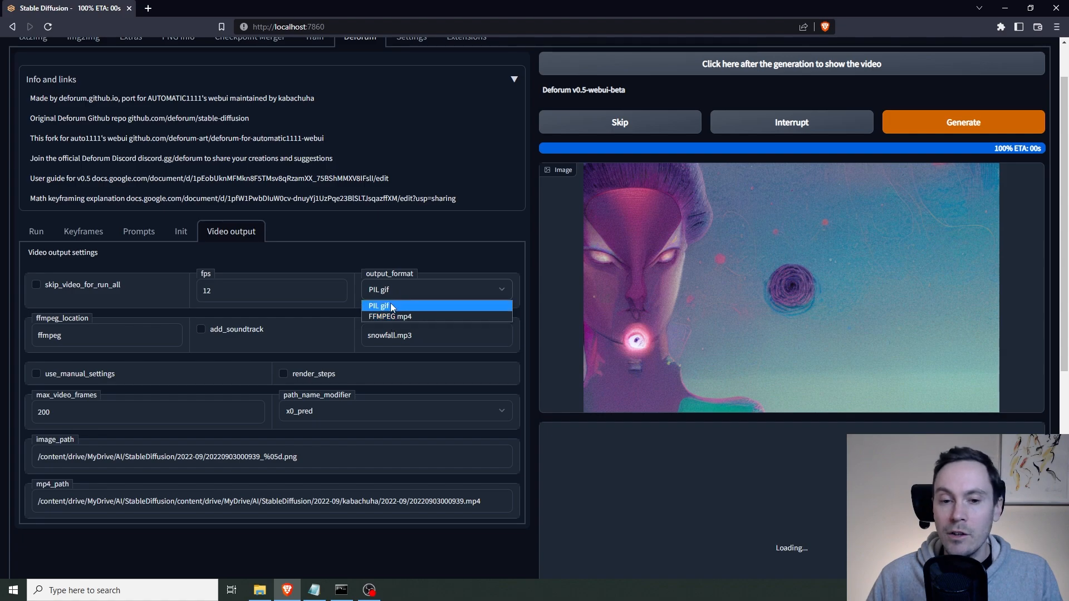
left_click(377, 305)
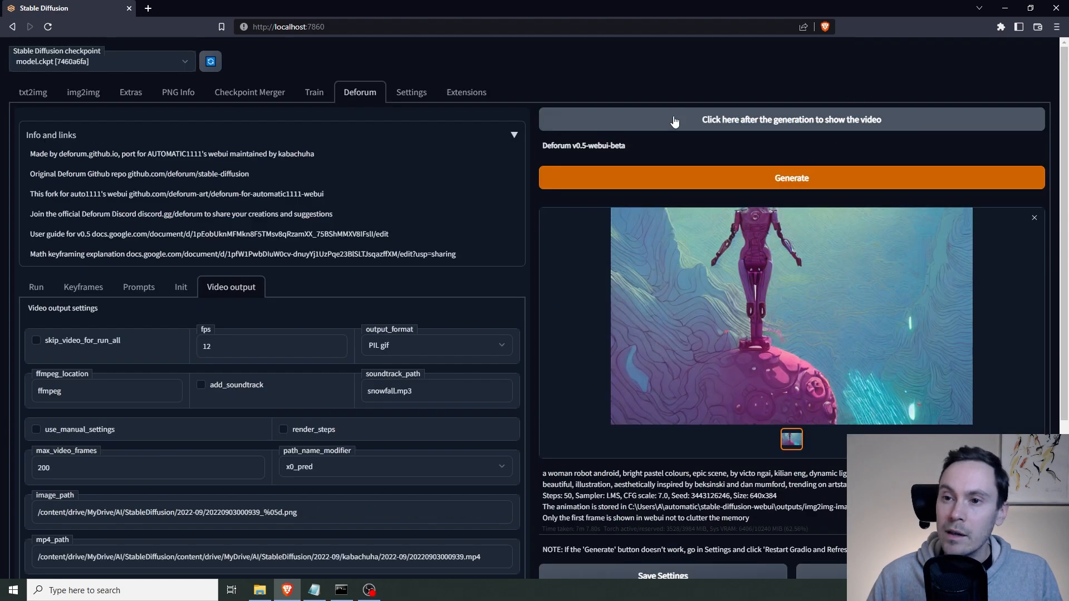
mouse_move(774, 147)
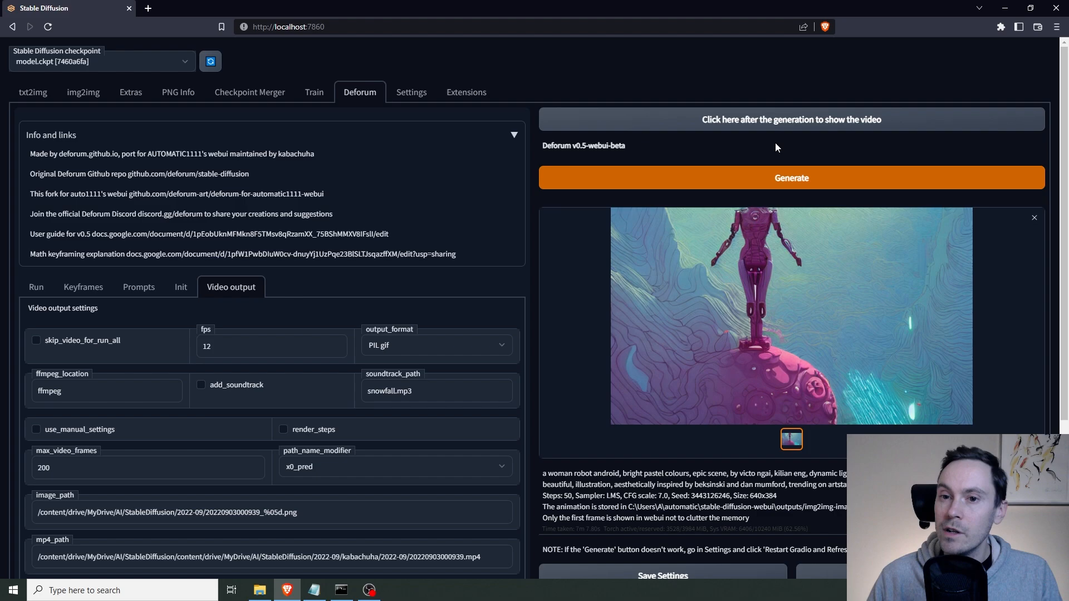